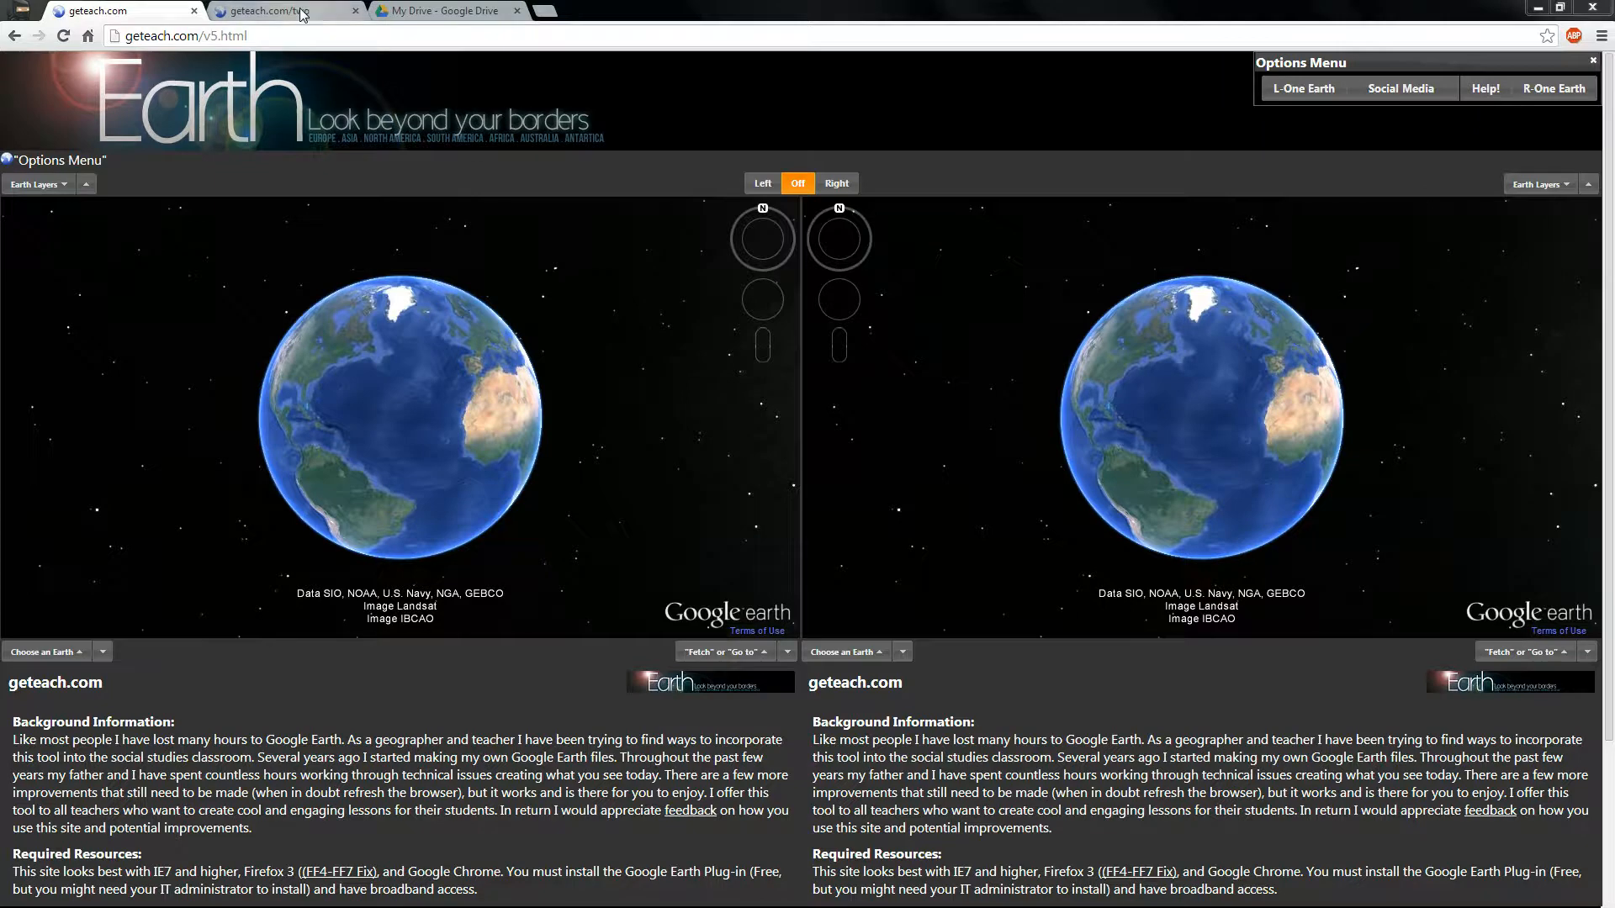
- Hide the options panel briefly and bring it back
{"action": "left_click", "coordinate": [277, 10]}
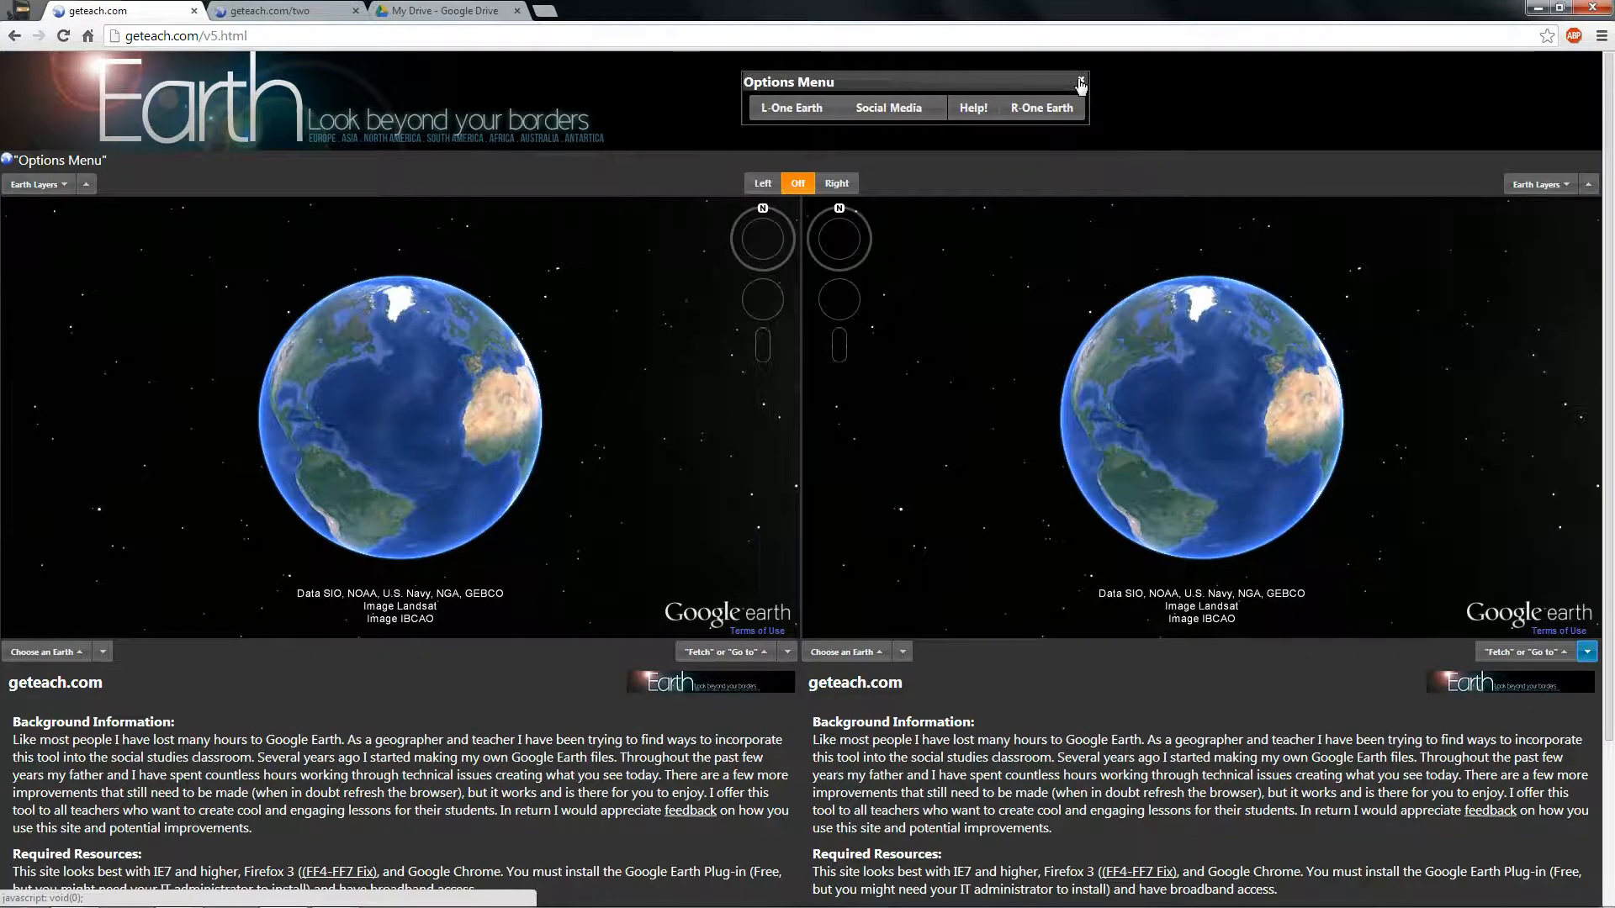
{"action": "left_click", "coordinate": [1080, 83]}
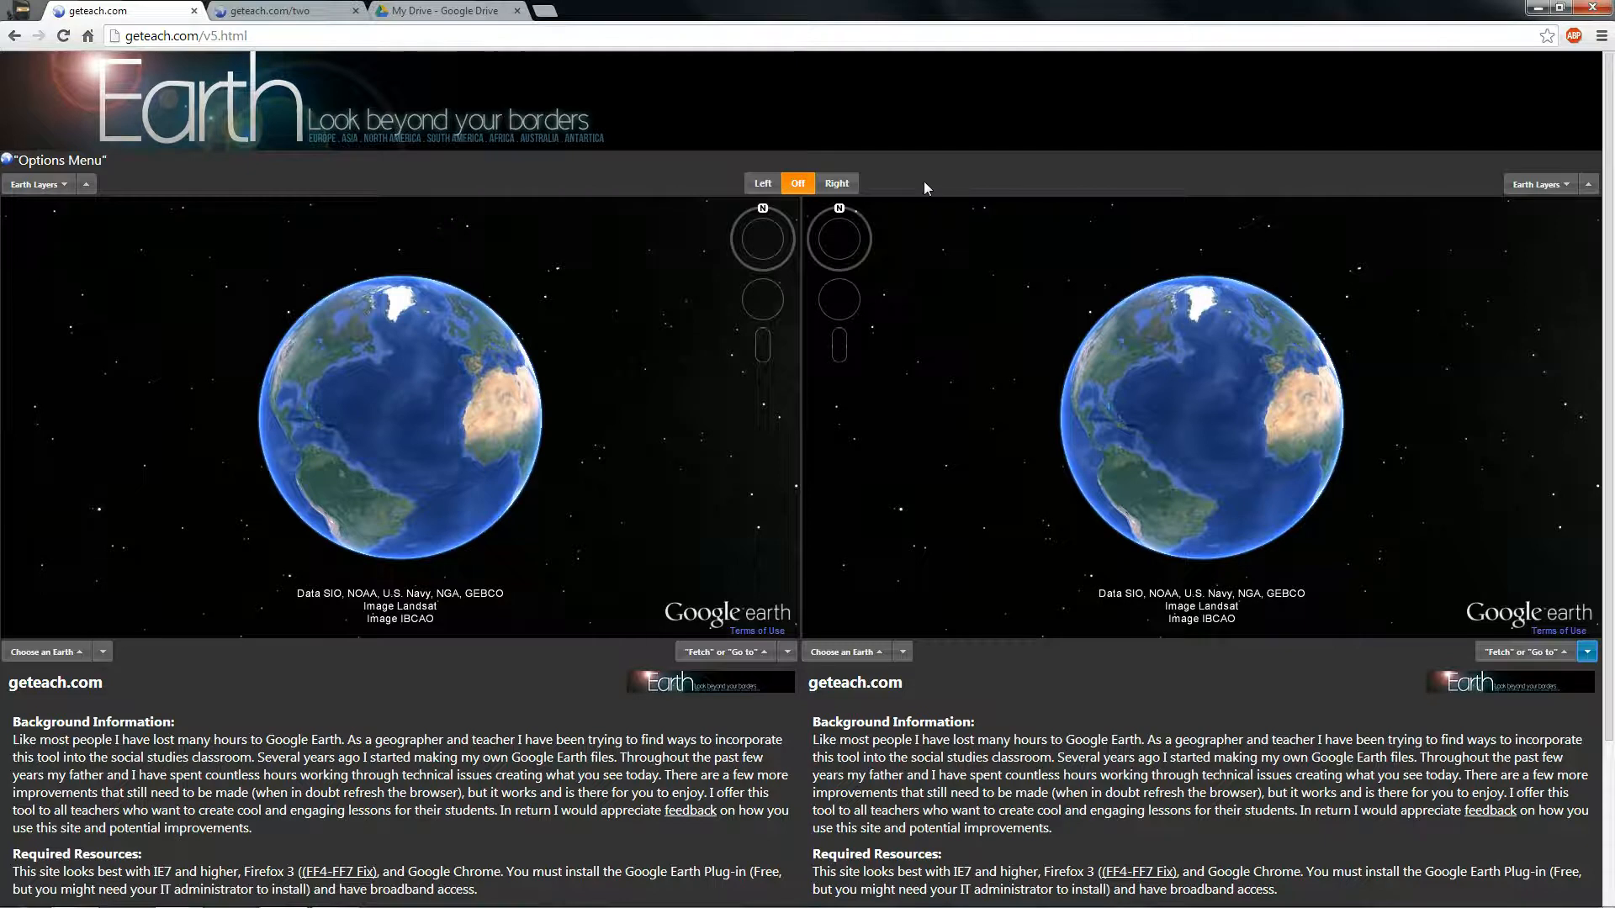
{"action": "mouse_move", "coordinate": [474, 171]}
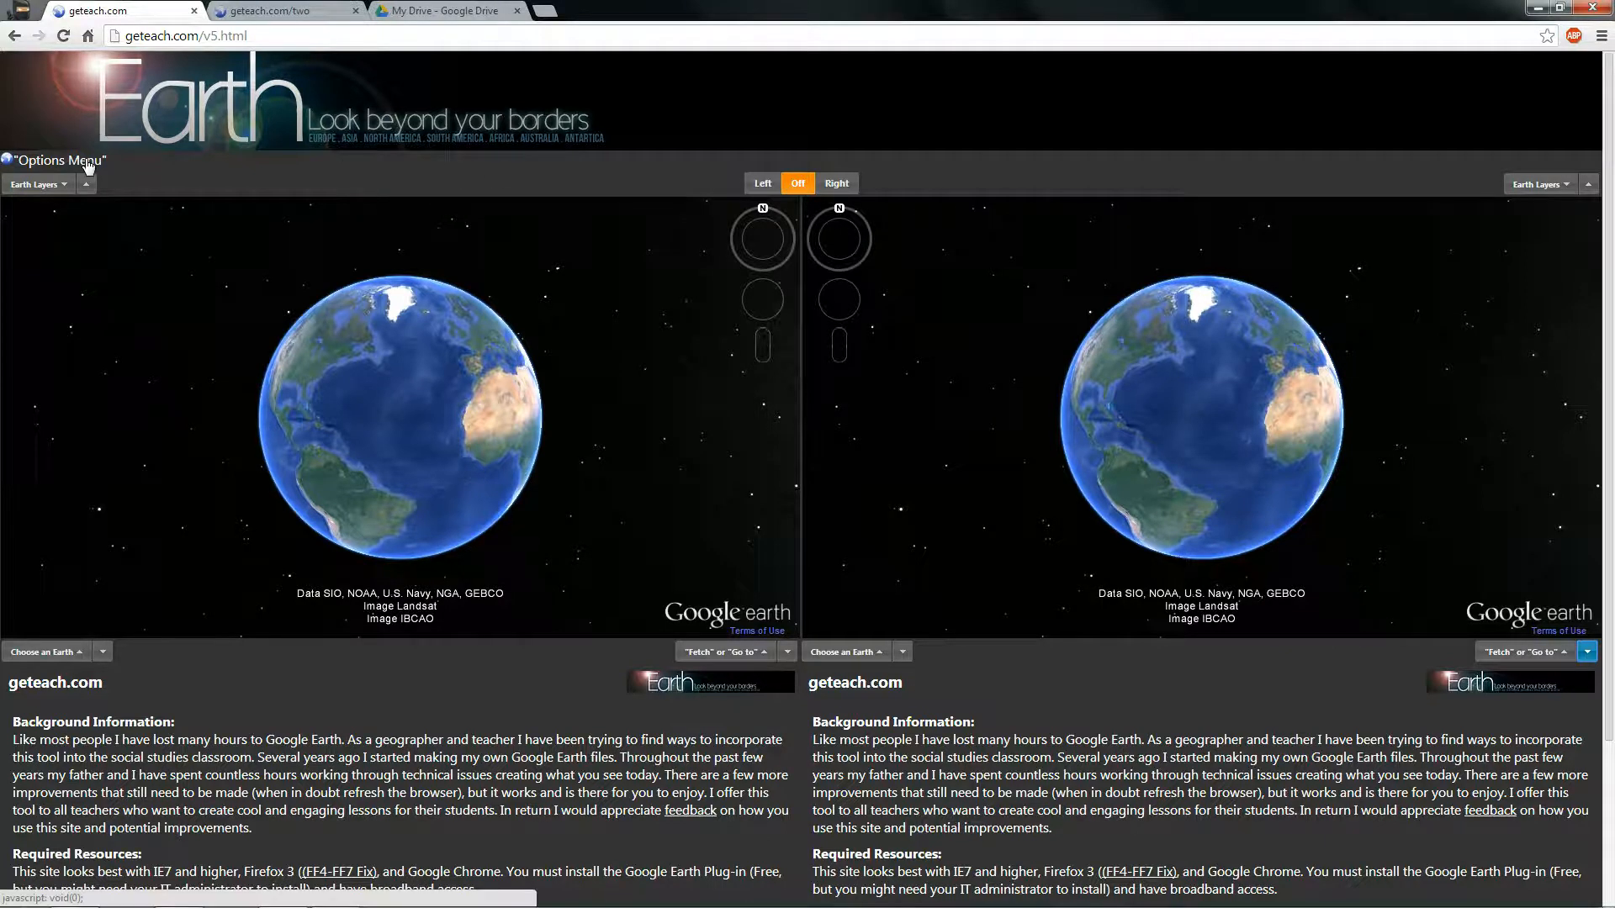
{"action": "left_click", "coordinate": [53, 161]}
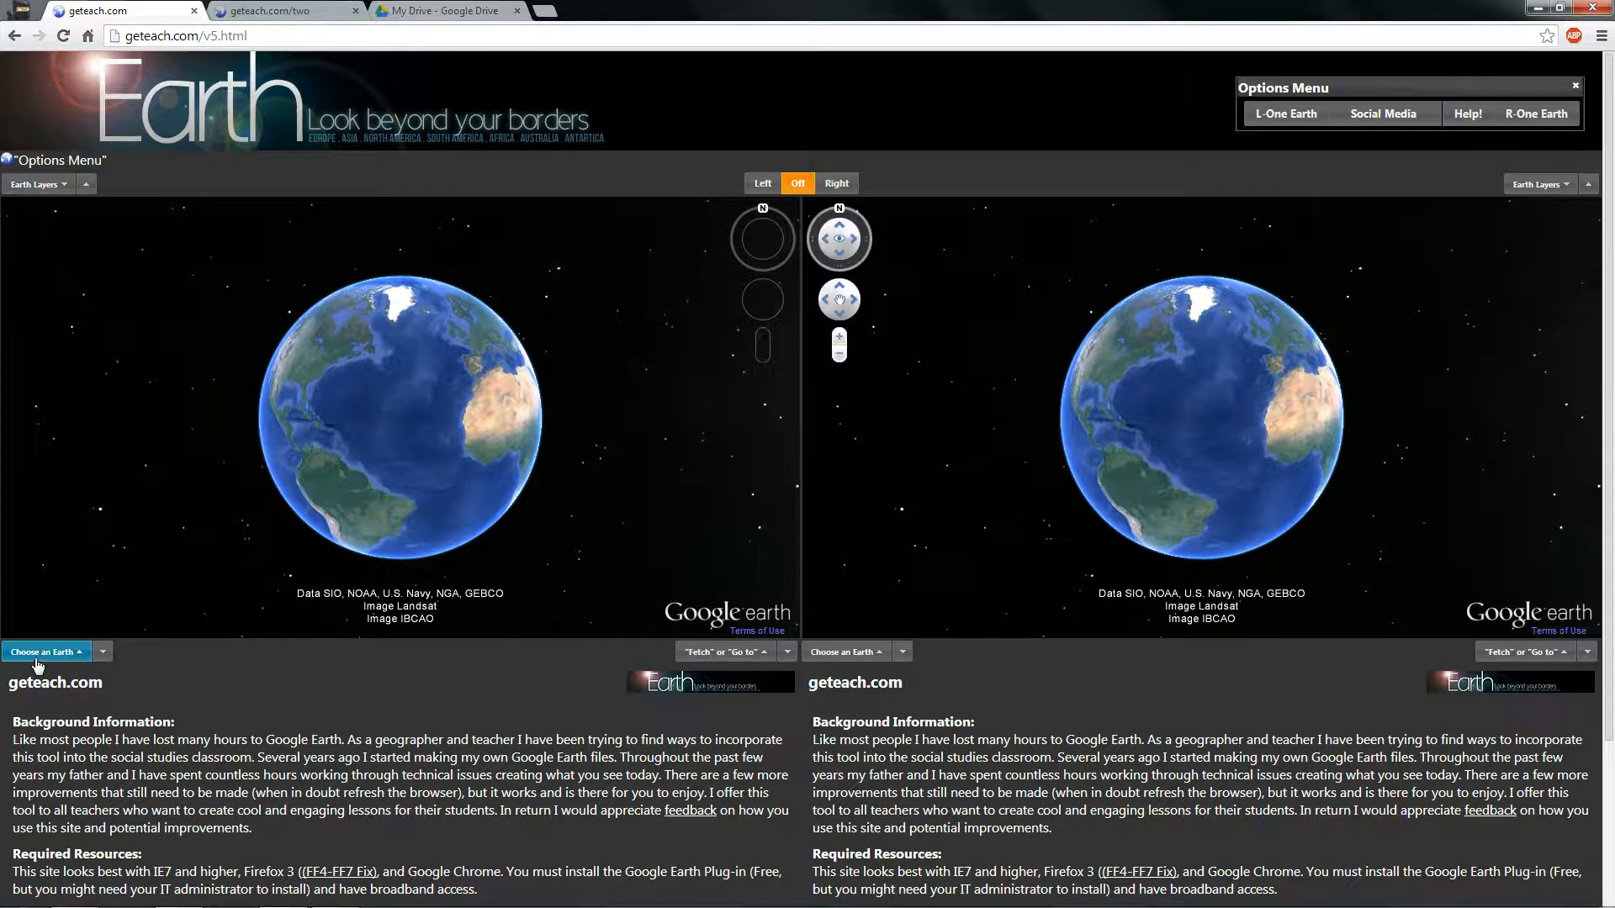
- Load the Land Temperature > January map on the left globe
{"action": "left_click", "coordinate": [44, 653]}
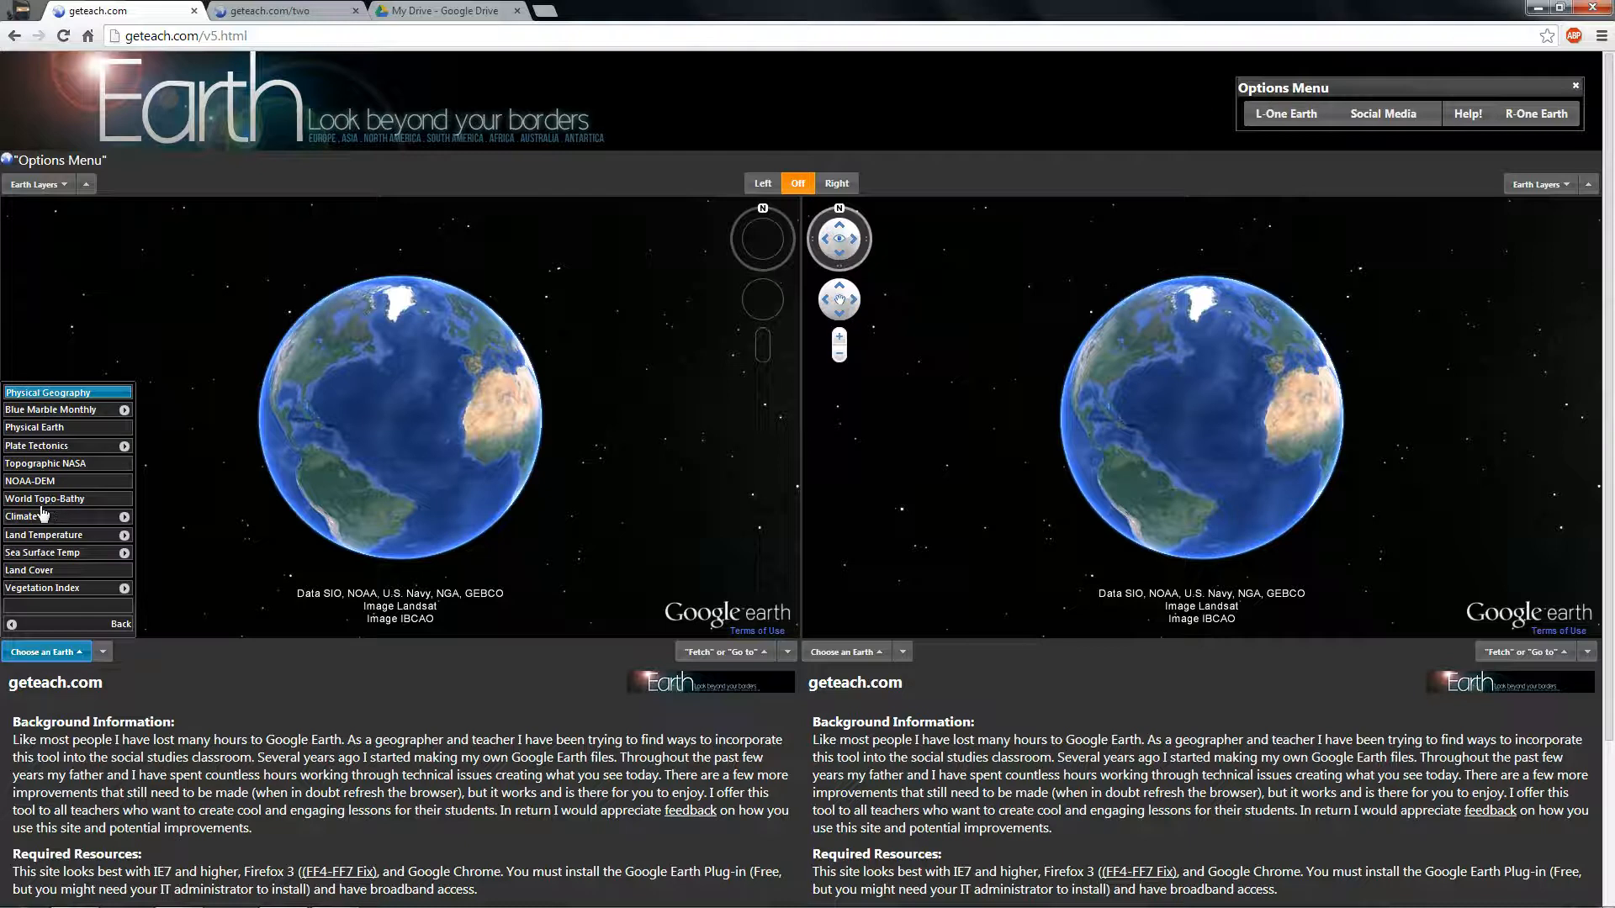
{"action": "left_click", "coordinate": [43, 535]}
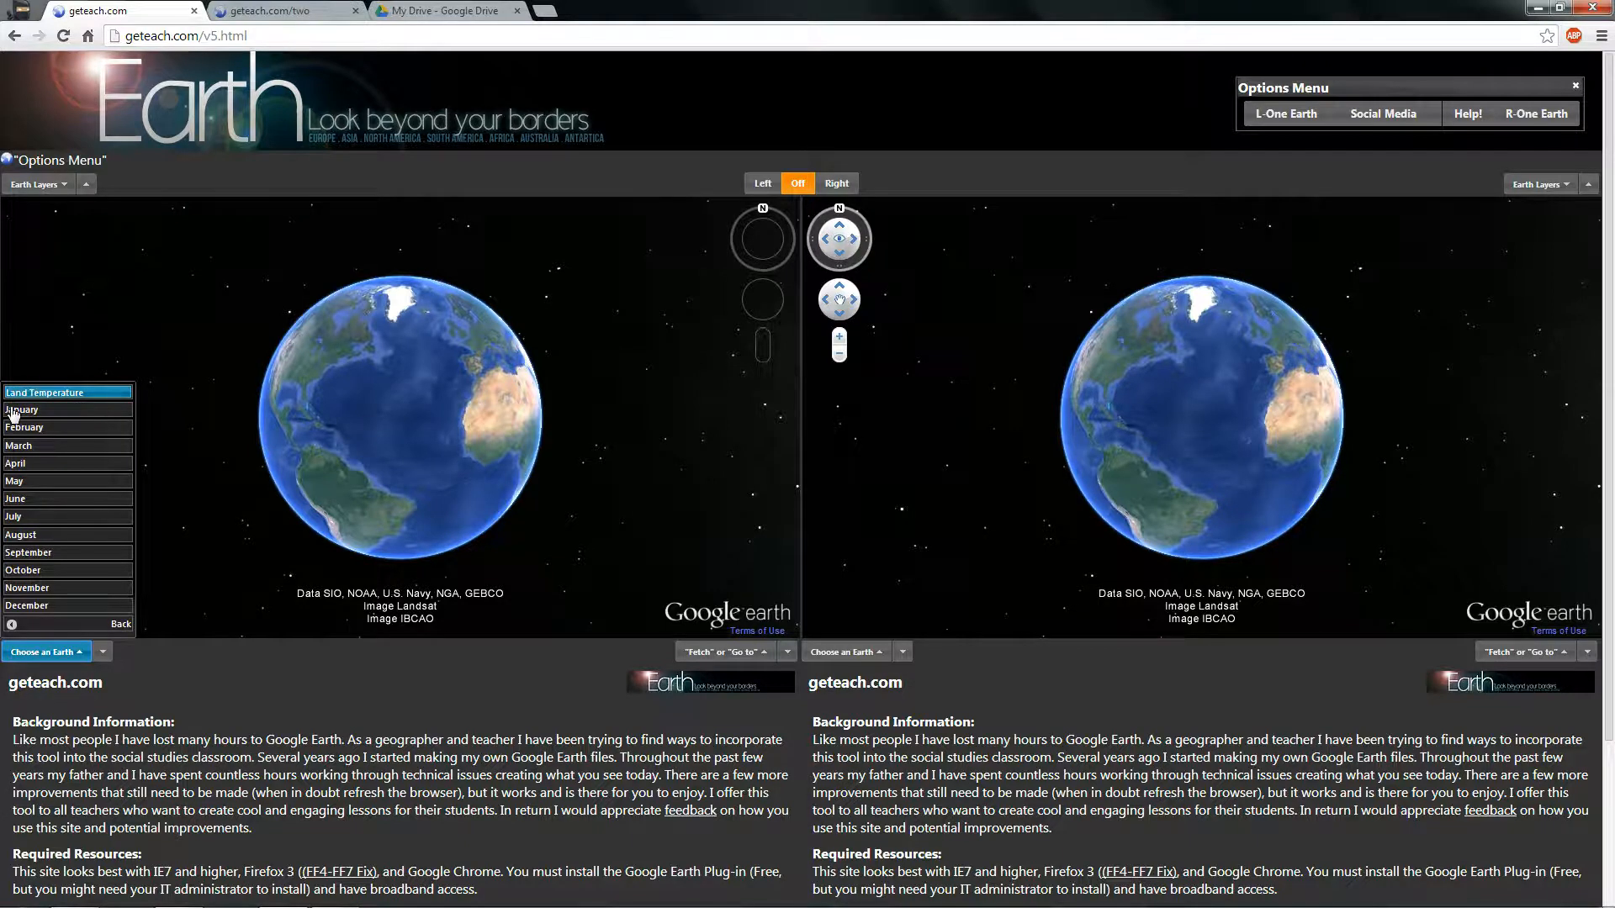
{"action": "left_click", "coordinate": [22, 410]}
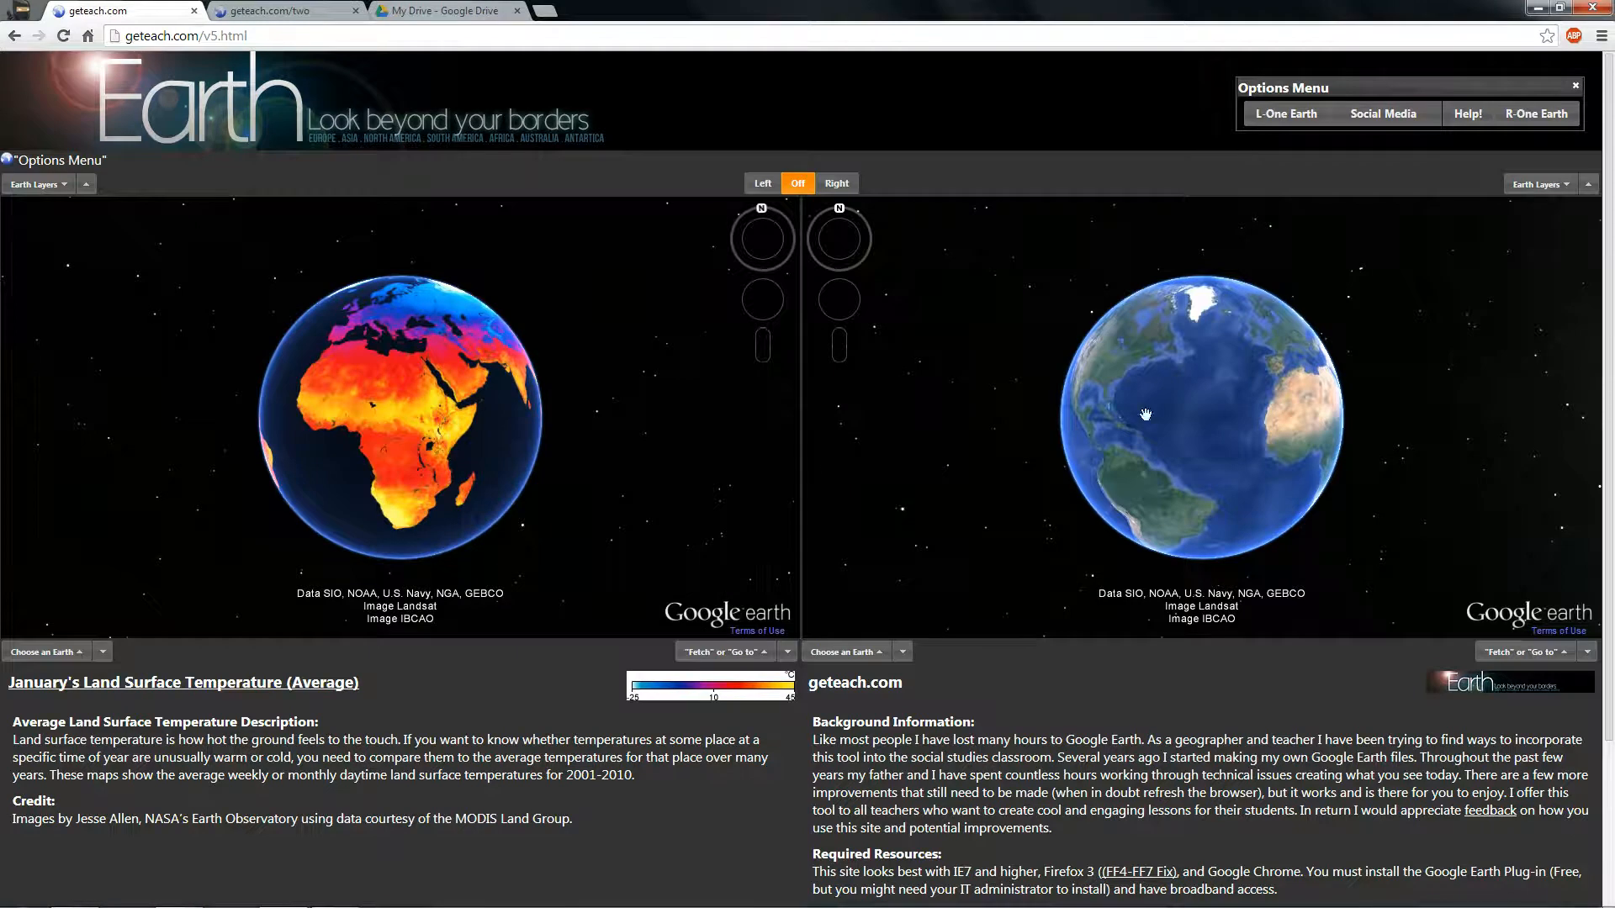
{"action": "mouse_move", "coordinate": [1287, 158]}
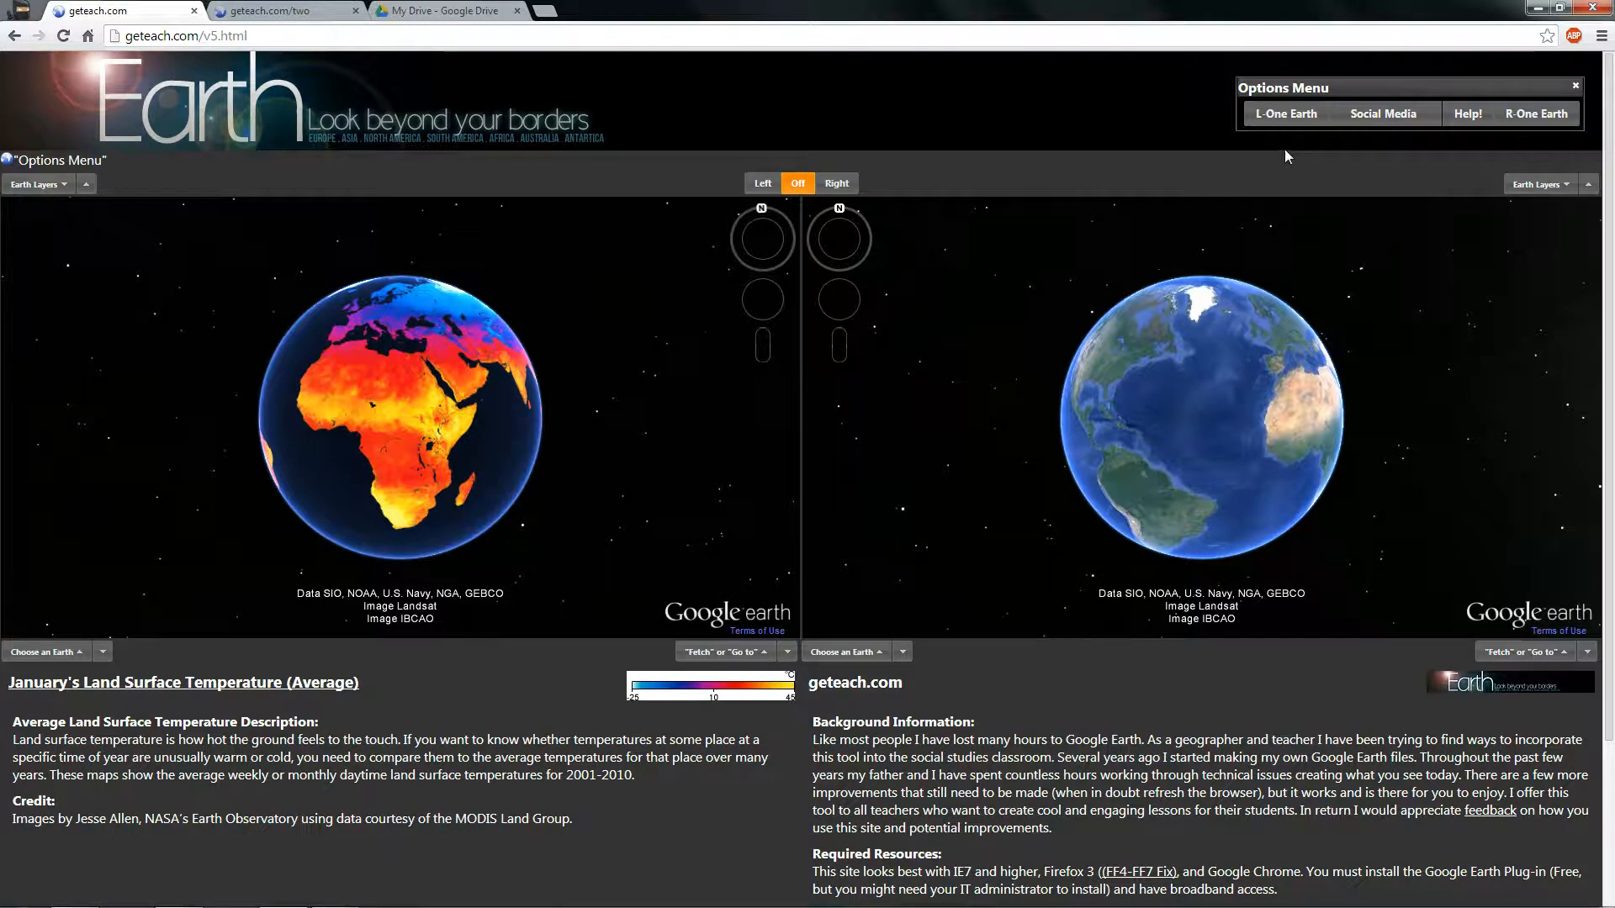
- View the left globe alone, return to two globes, and list the right globe's Earth layers
{"action": "left_click", "coordinate": [1284, 113]}
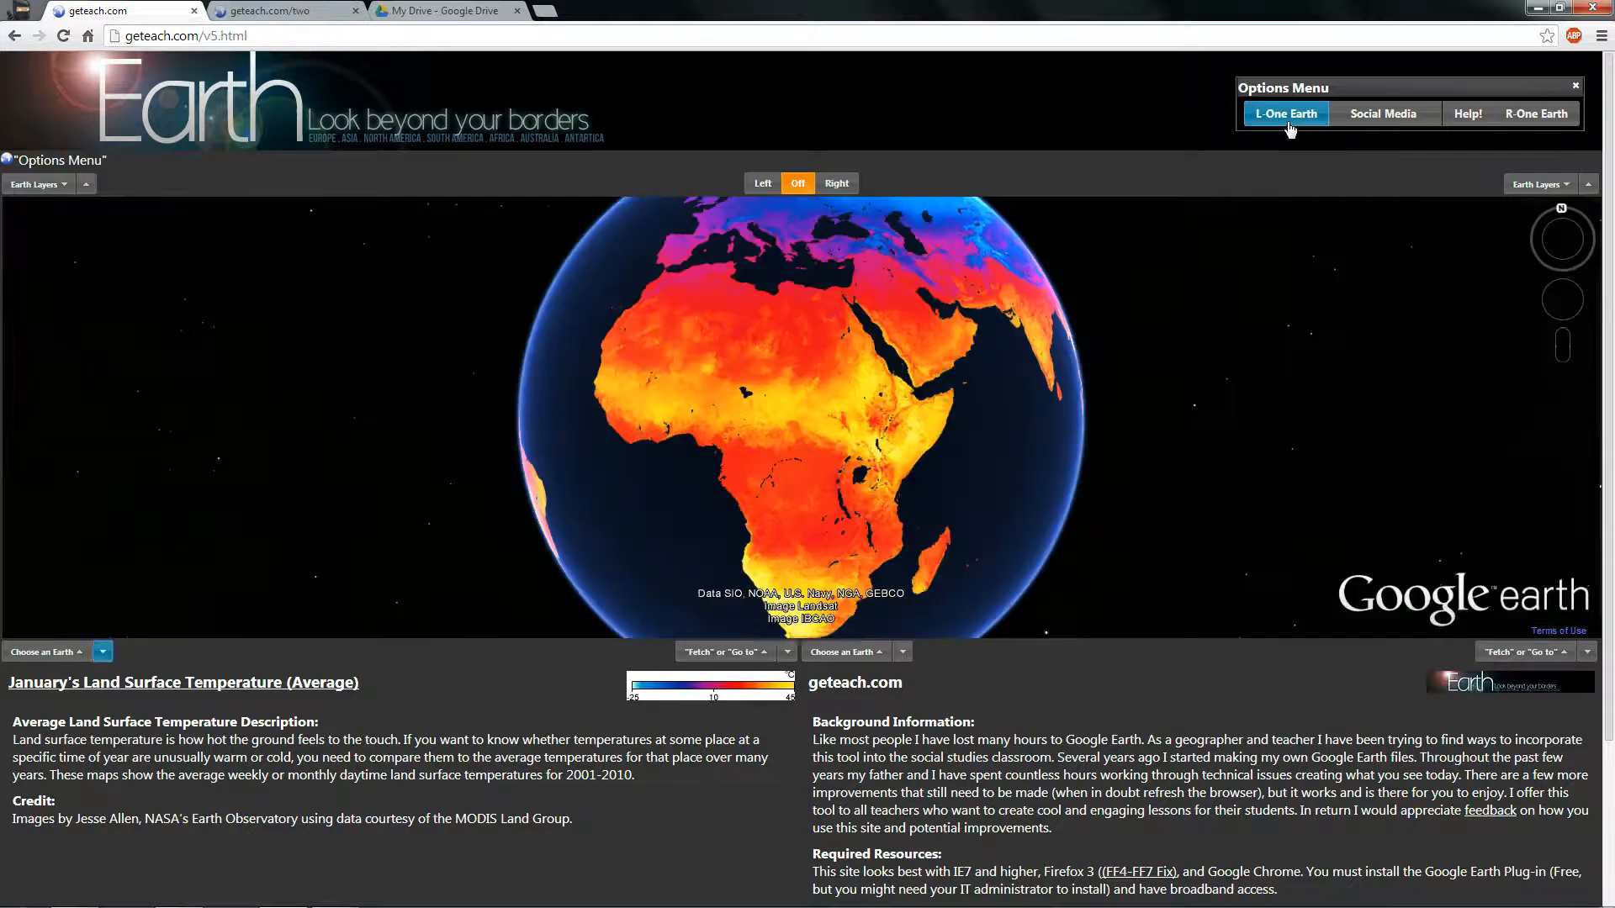
{"action": "left_click", "coordinate": [1285, 112]}
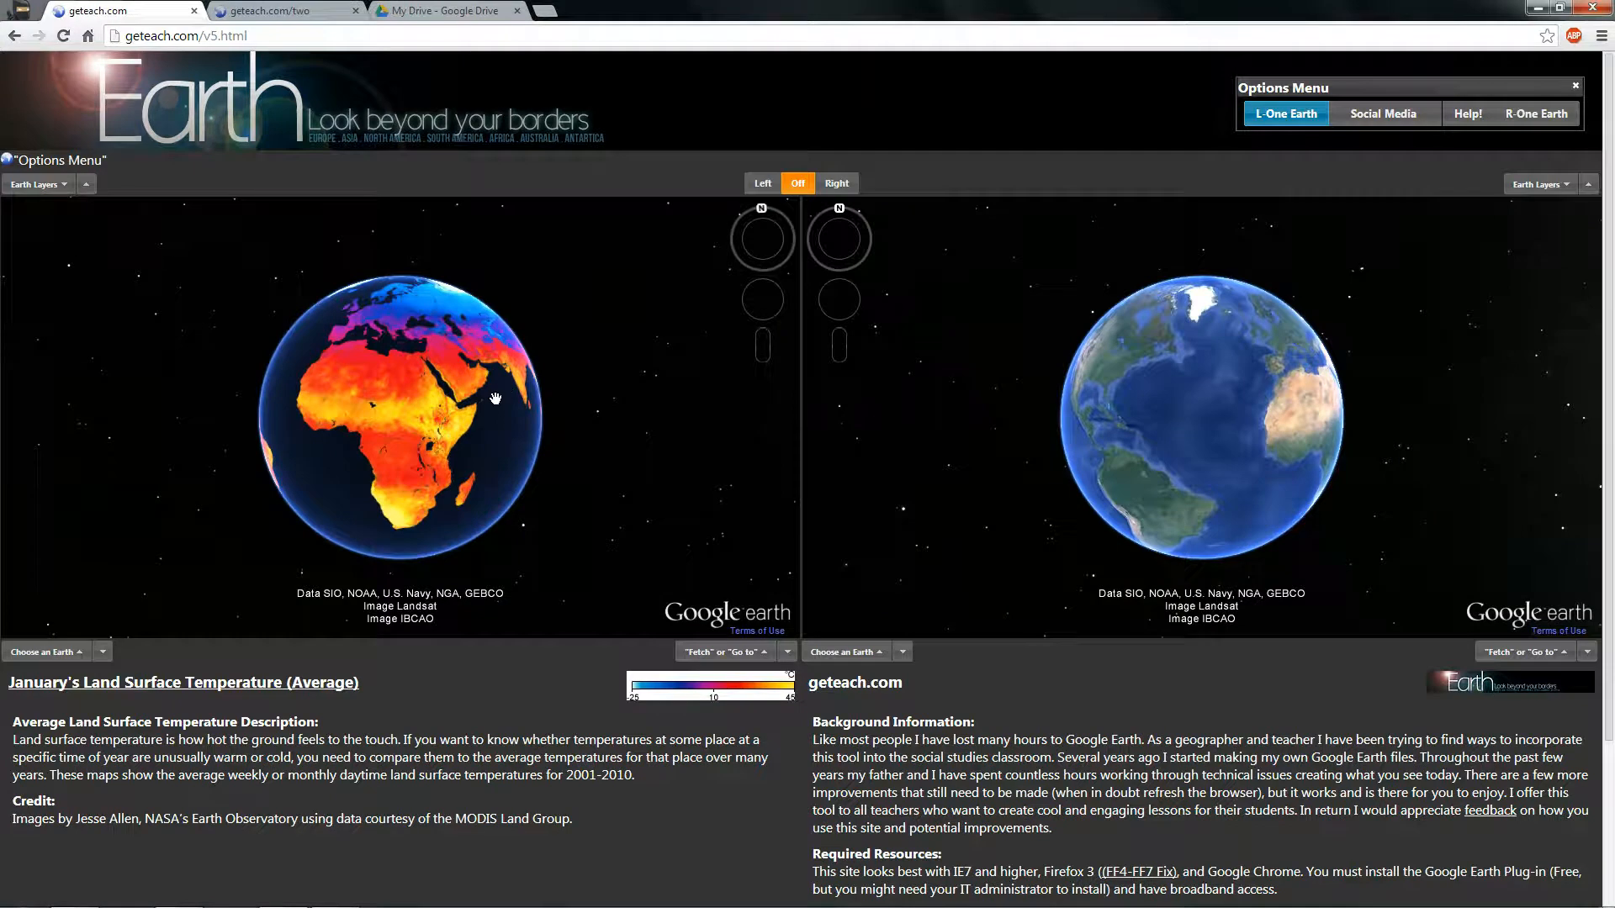
{"action": "mouse_move", "coordinate": [995, 666]}
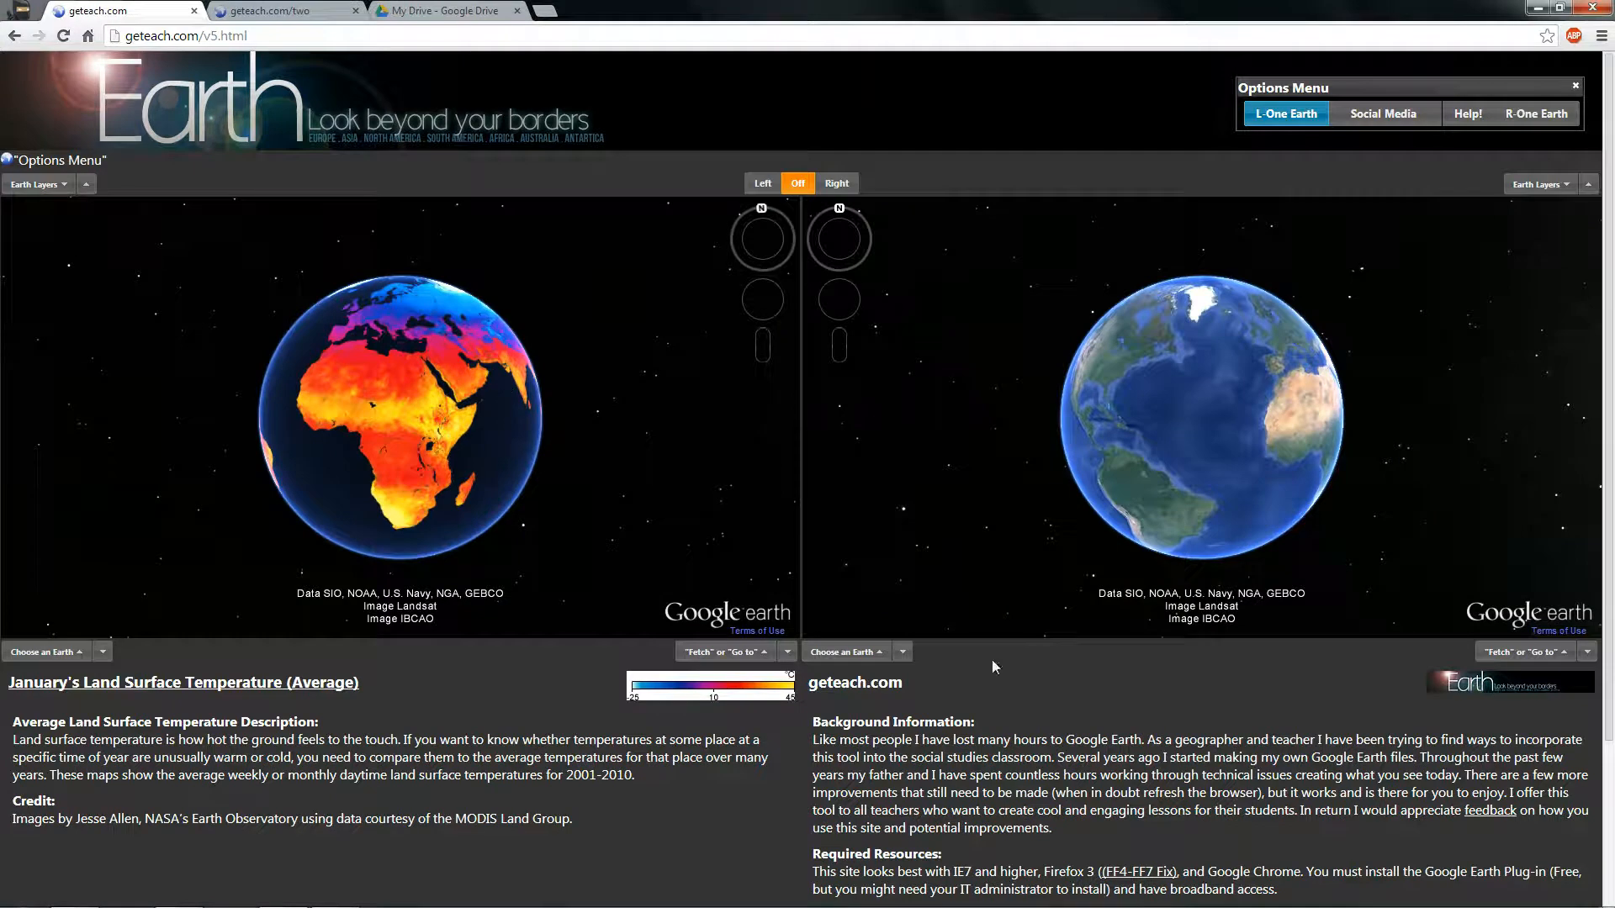
{"action": "left_click", "coordinate": [844, 651]}
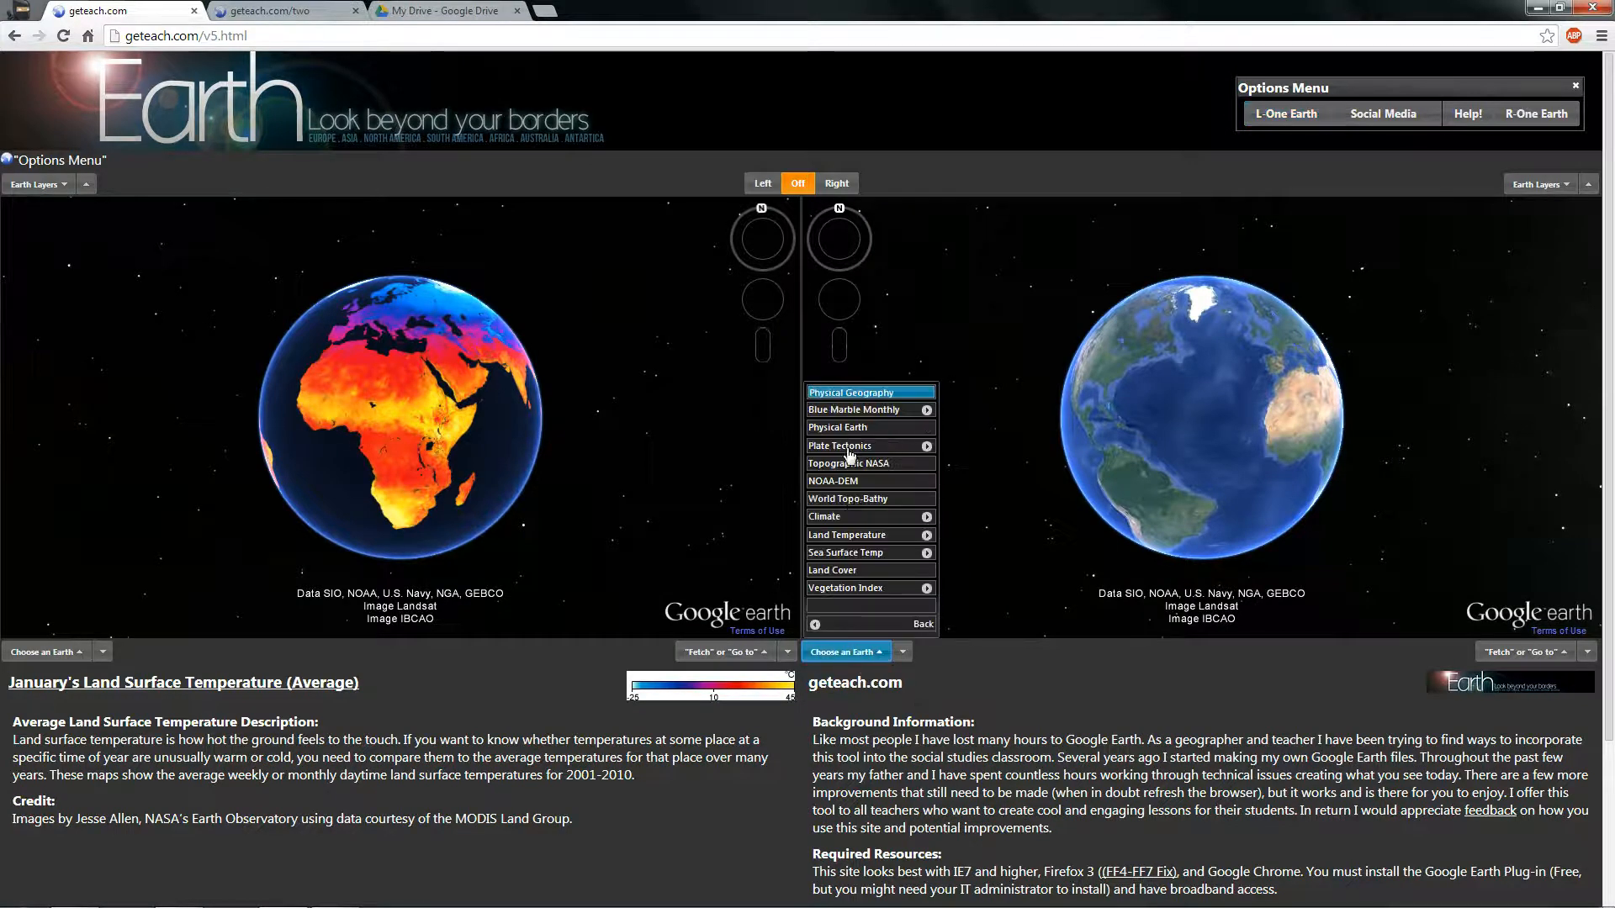
- Load Land Temperature on the right globe, sync to the right globe, and show it alone
{"action": "left_click", "coordinate": [846, 535]}
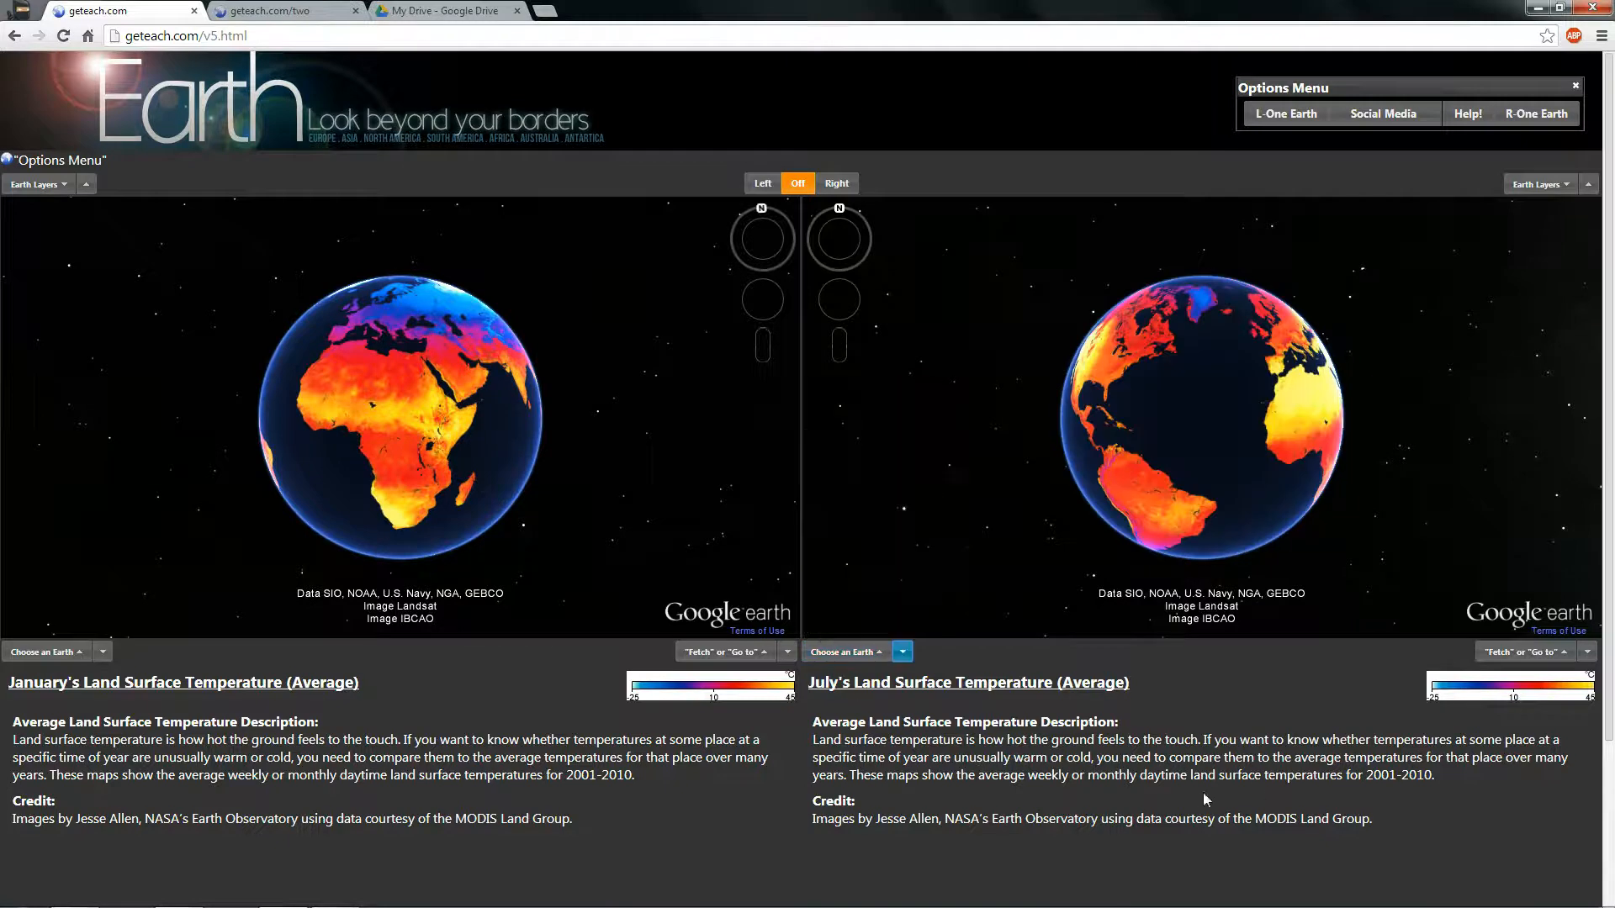
{"action": "left_click", "coordinate": [762, 183]}
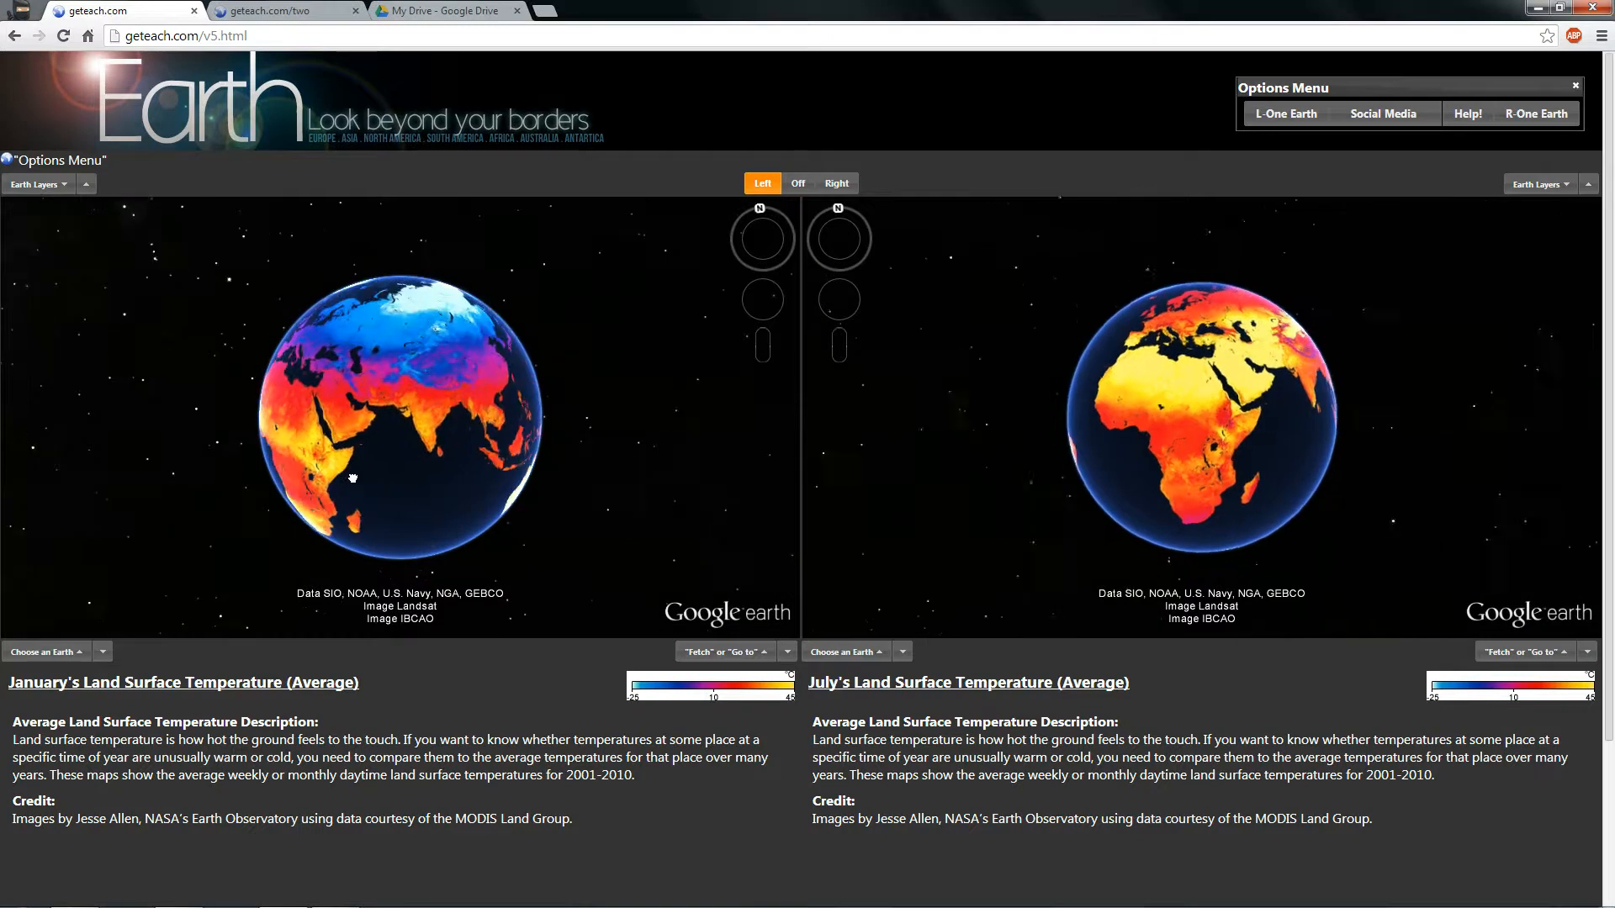
{"action": "left_click", "coordinate": [836, 181]}
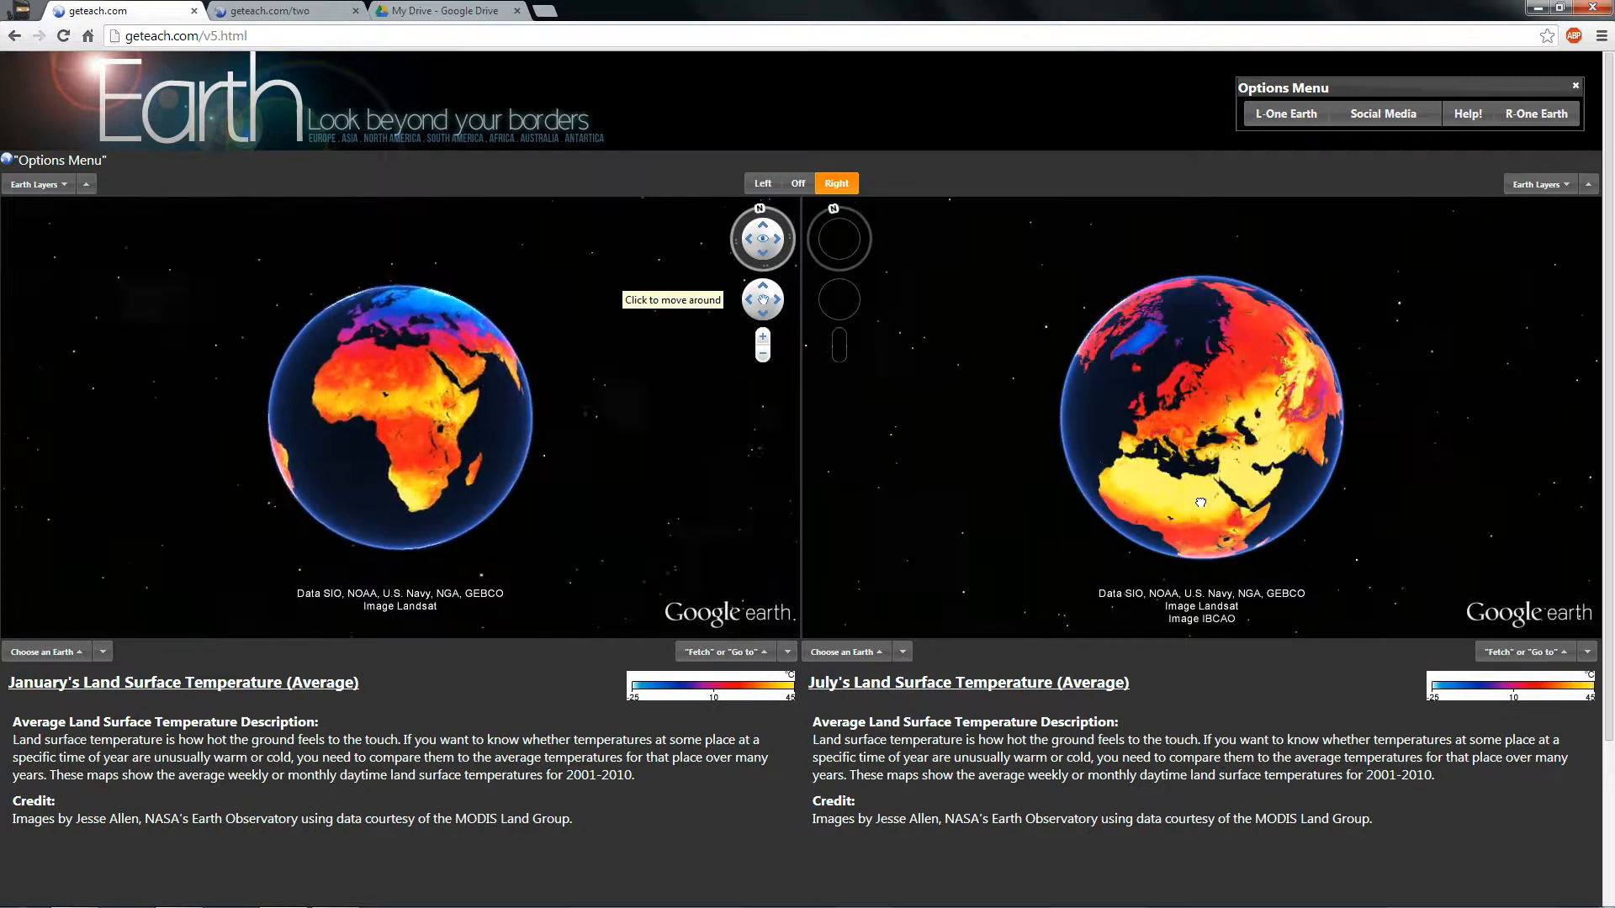
{"action": "left_click", "coordinate": [1536, 113]}
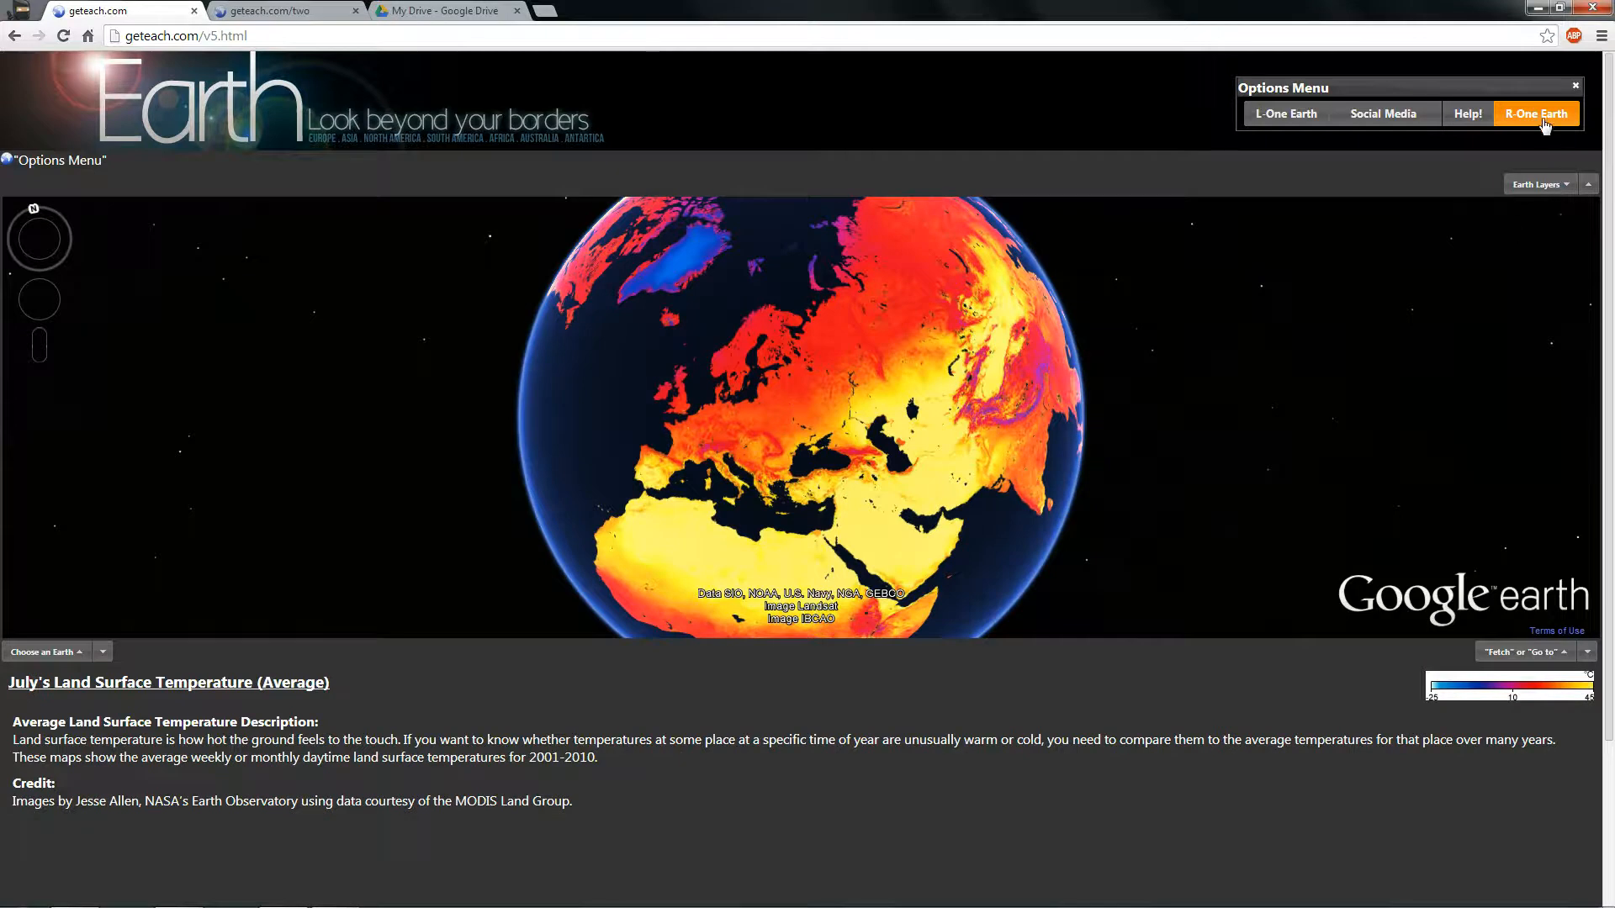
- Show and dismiss the Social Media welcome window, returning to side-by-side globes
{"action": "left_click", "coordinate": [1383, 113]}
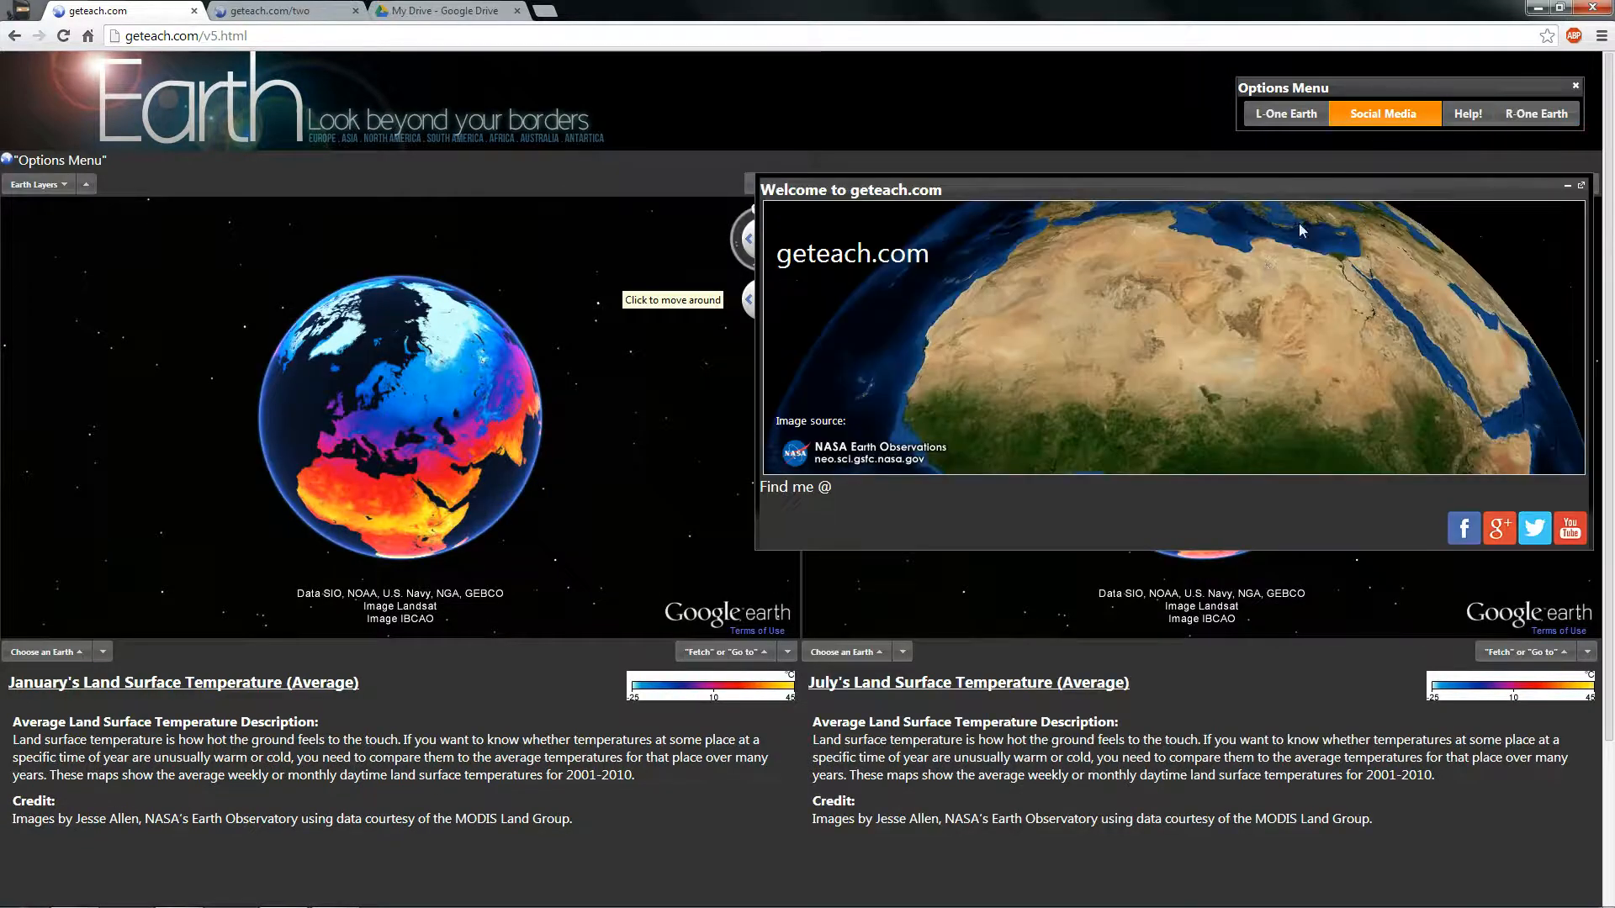
{"action": "mouse_move", "coordinate": [1499, 535]}
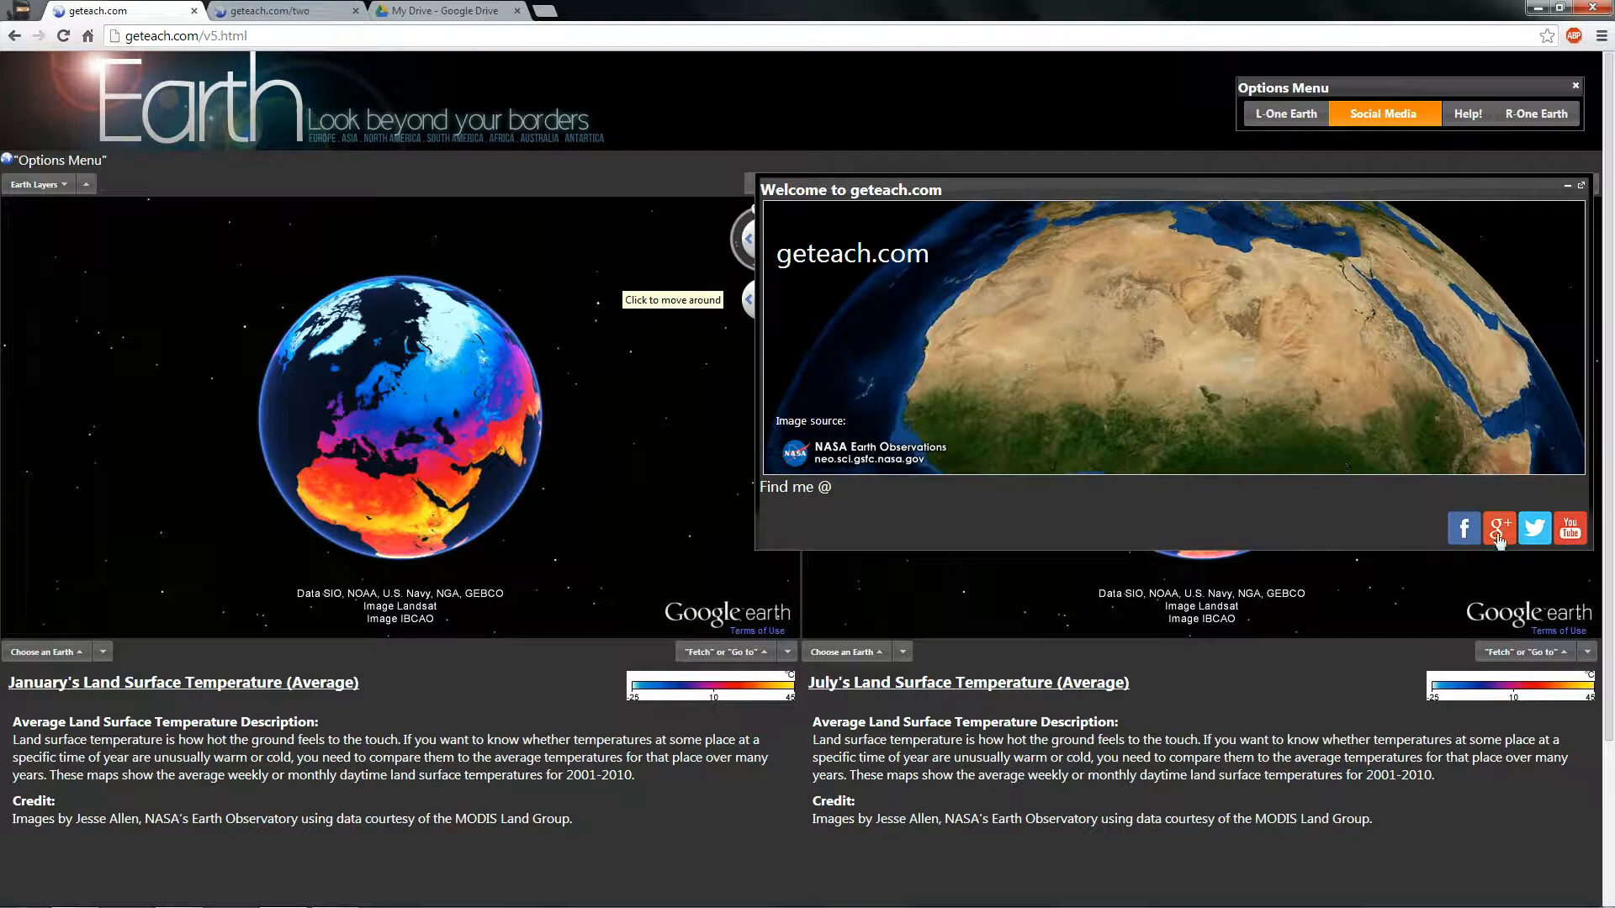
{"action": "mouse_move", "coordinate": [1534, 528]}
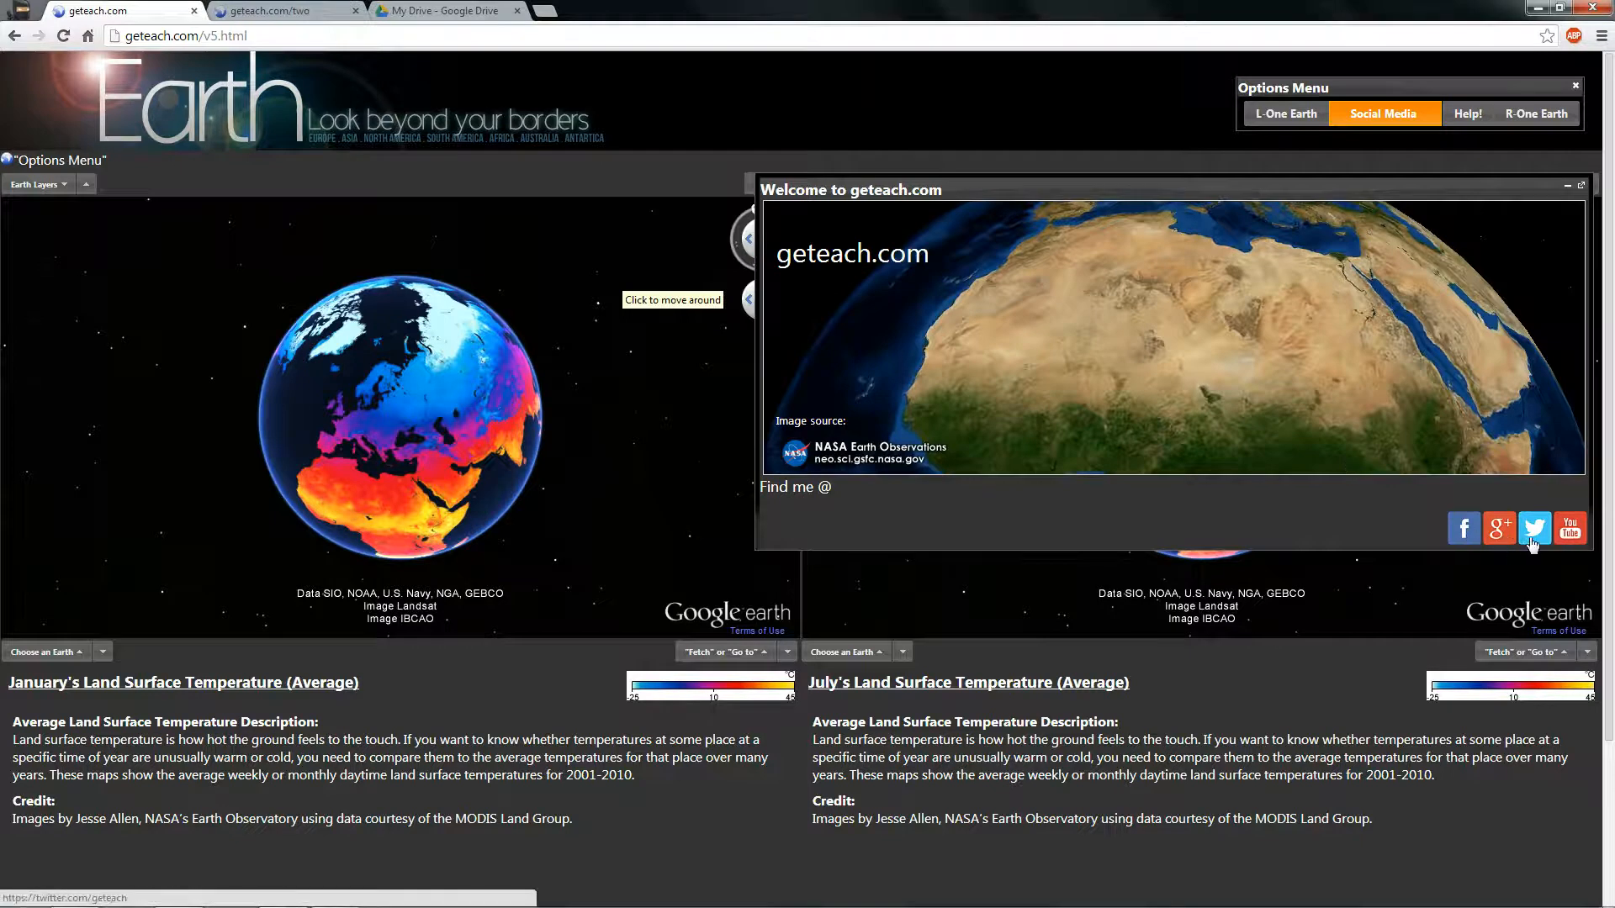
{"action": "mouse_move", "coordinate": [1373, 108]}
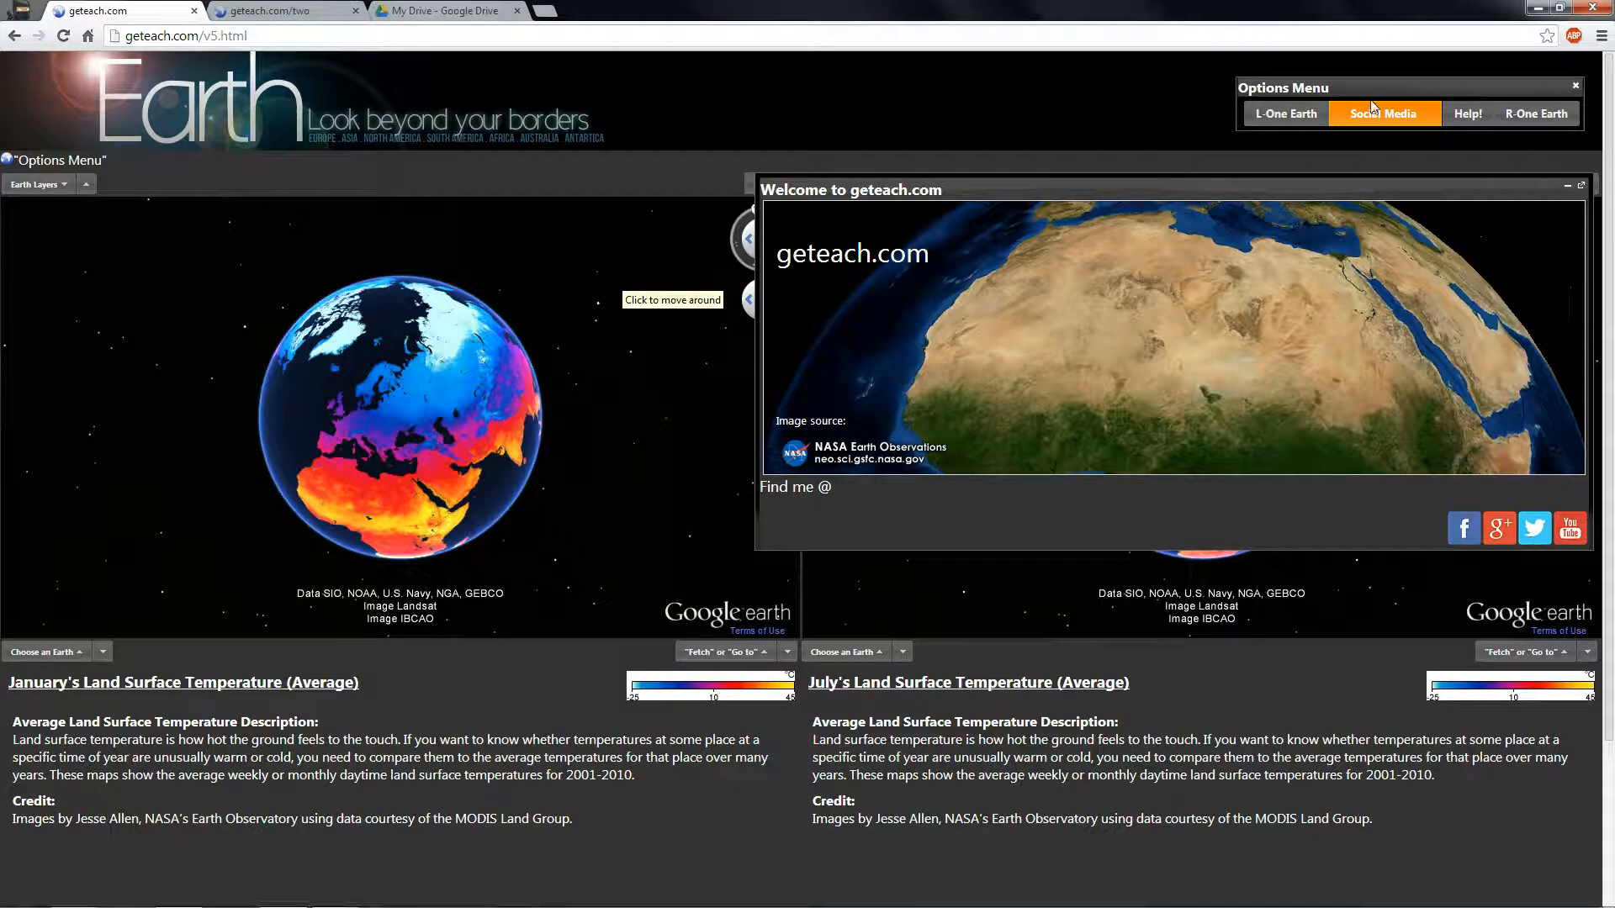
{"action": "left_click", "coordinate": [1384, 113]}
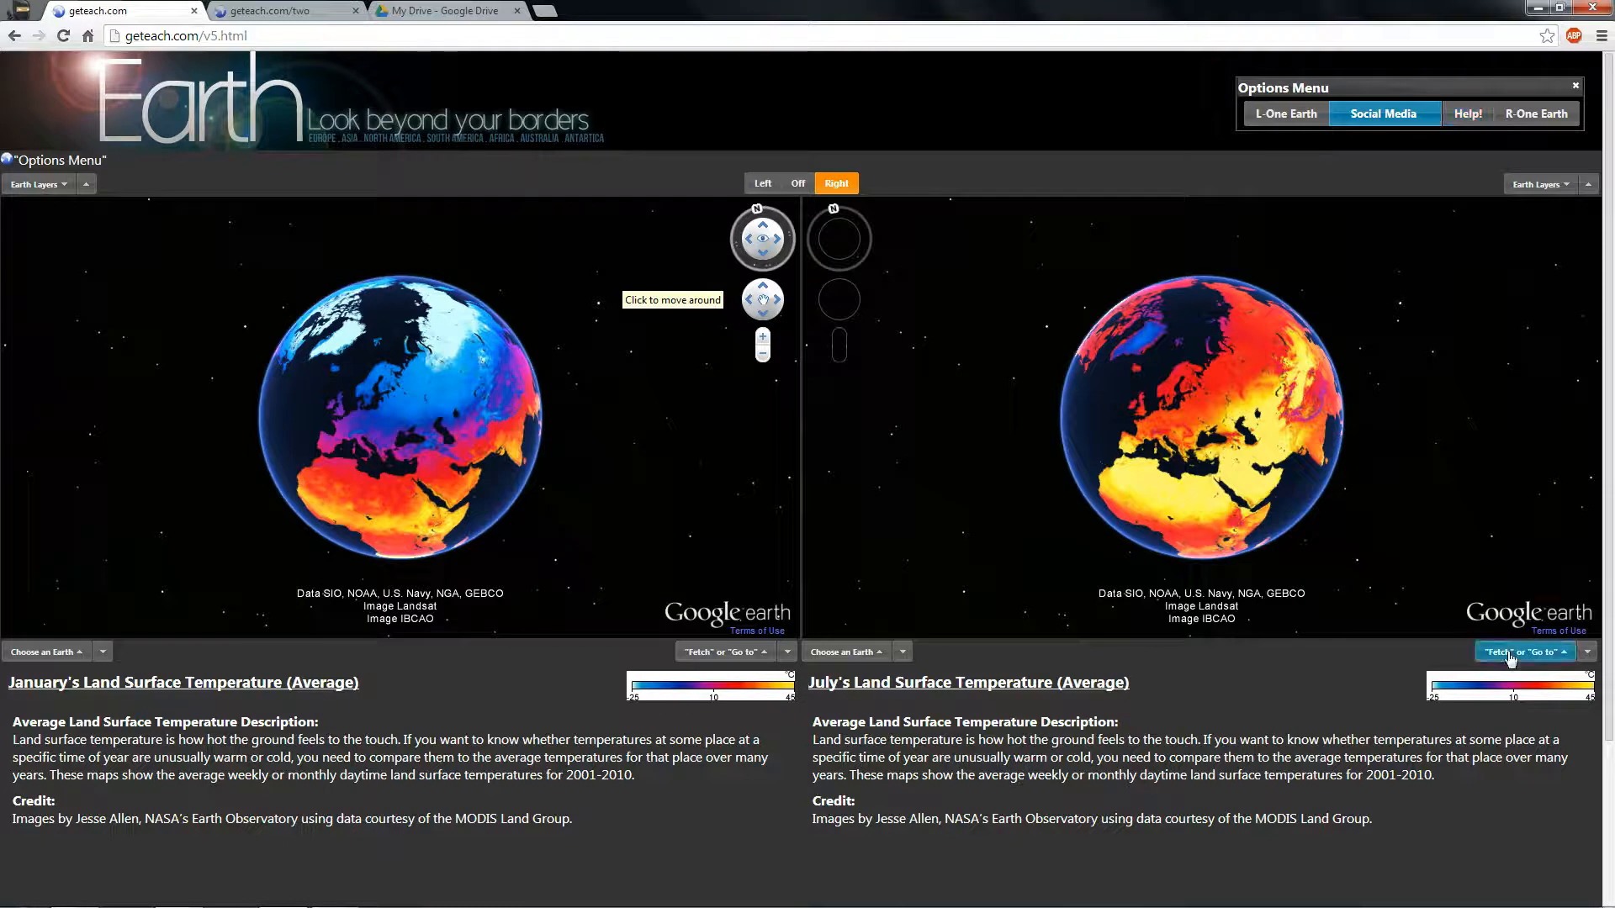
- Search 'Austin' under the right globe and go there, zooming both globes to North America
{"action": "left_click", "coordinate": [1526, 651]}
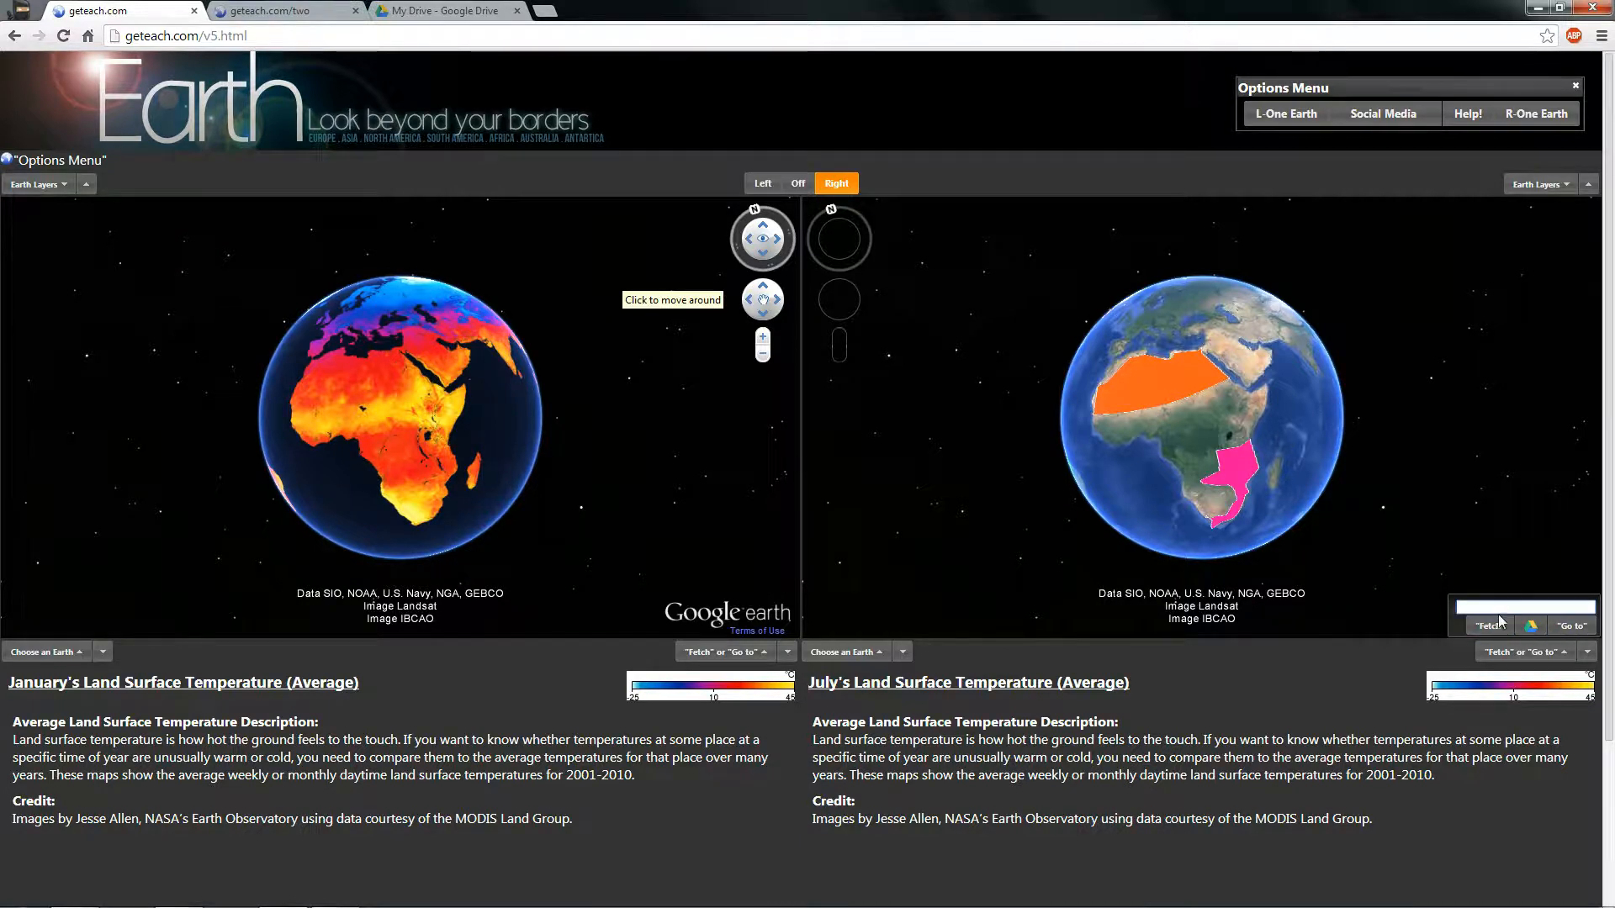
{"action": "type", "text": "Austin"}
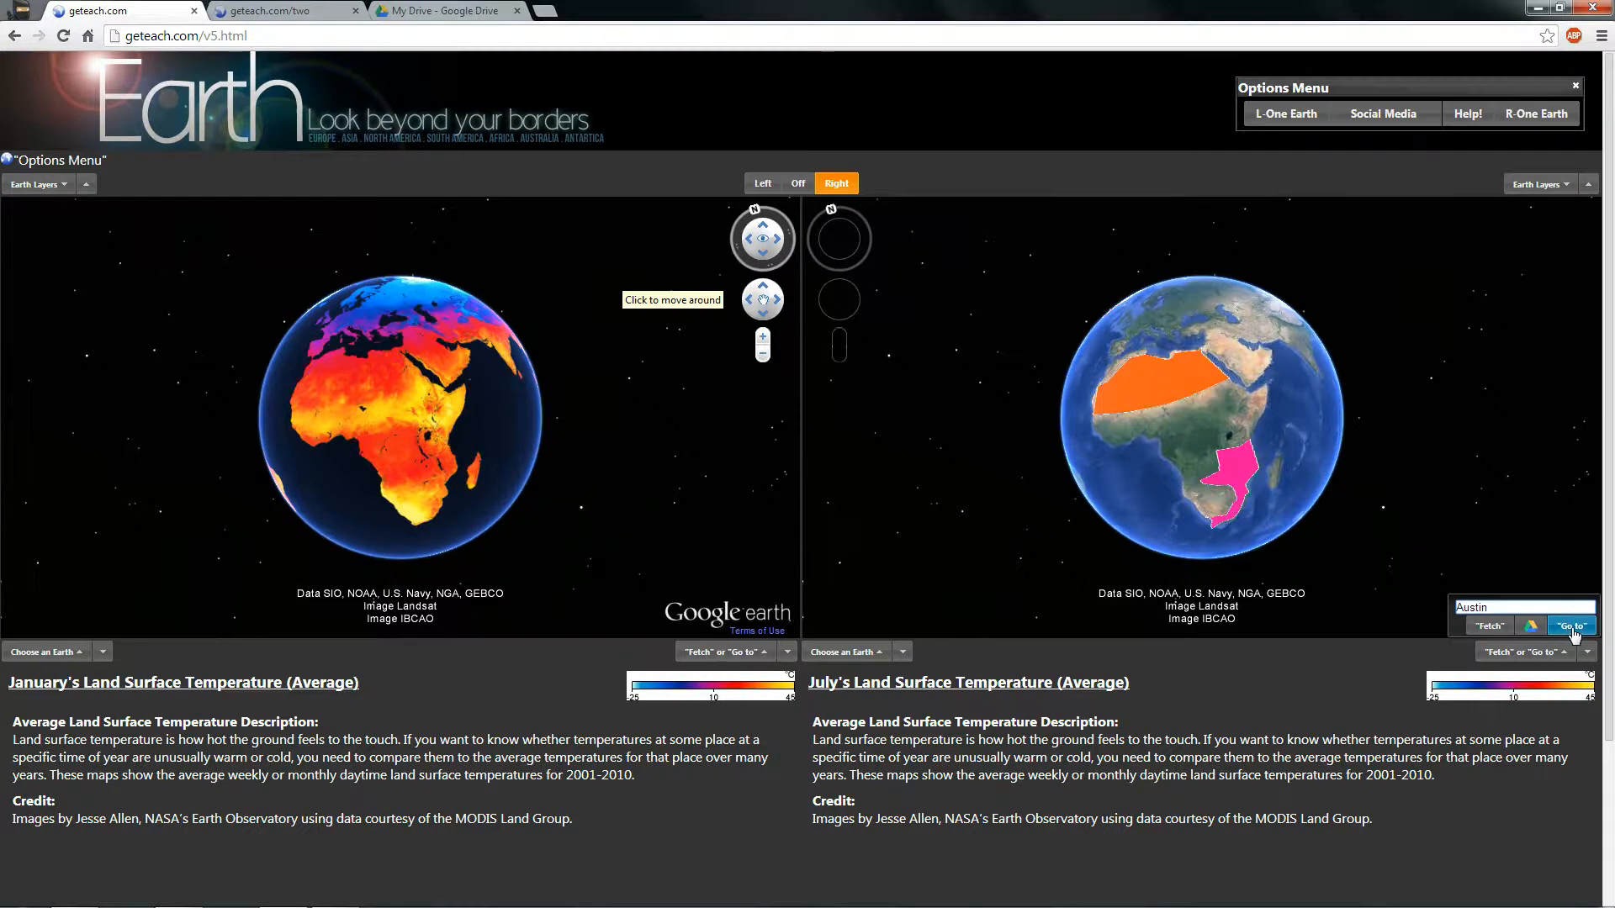
{"action": "left_click", "coordinate": [1569, 625]}
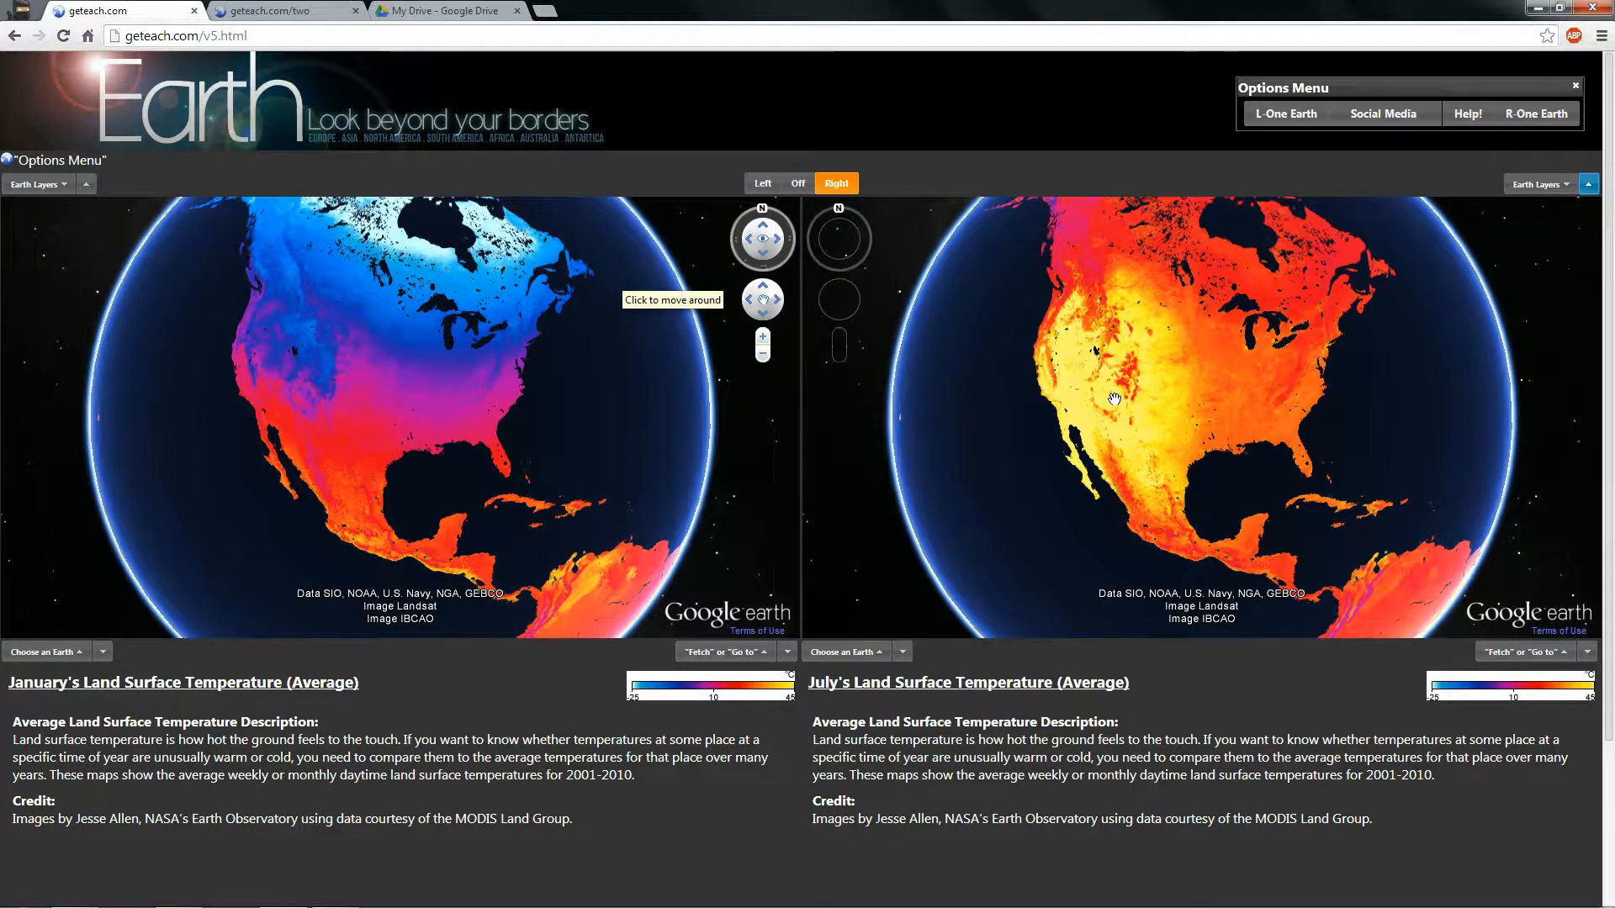
{"action": "mouse_move", "coordinate": [875, 333]}
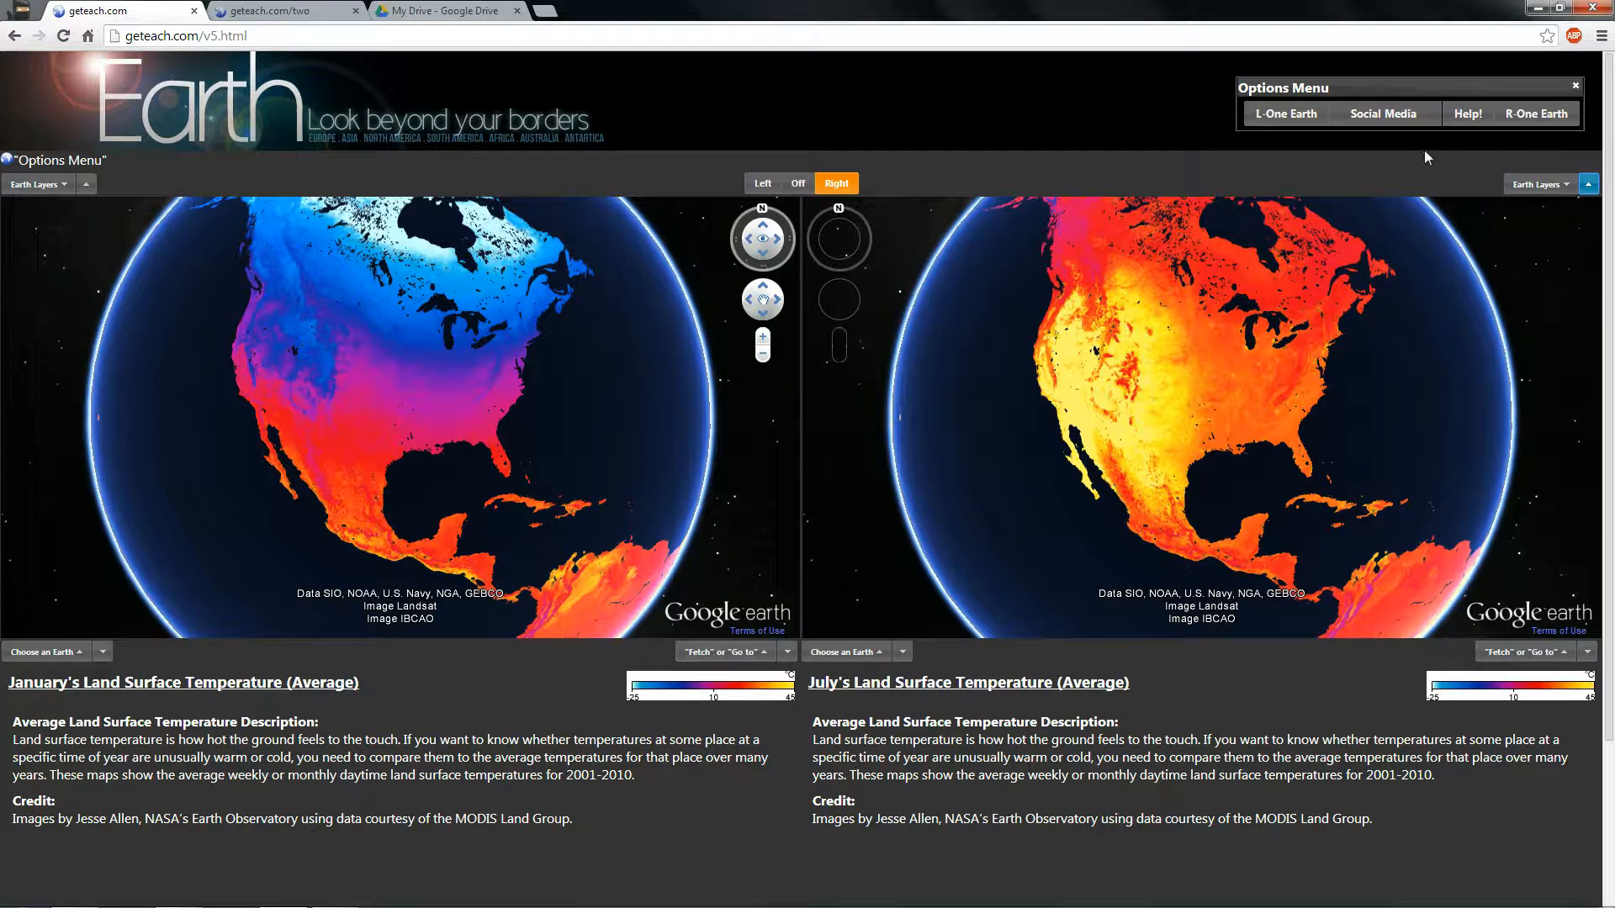
{"action": "mouse_move", "coordinate": [1224, 227]}
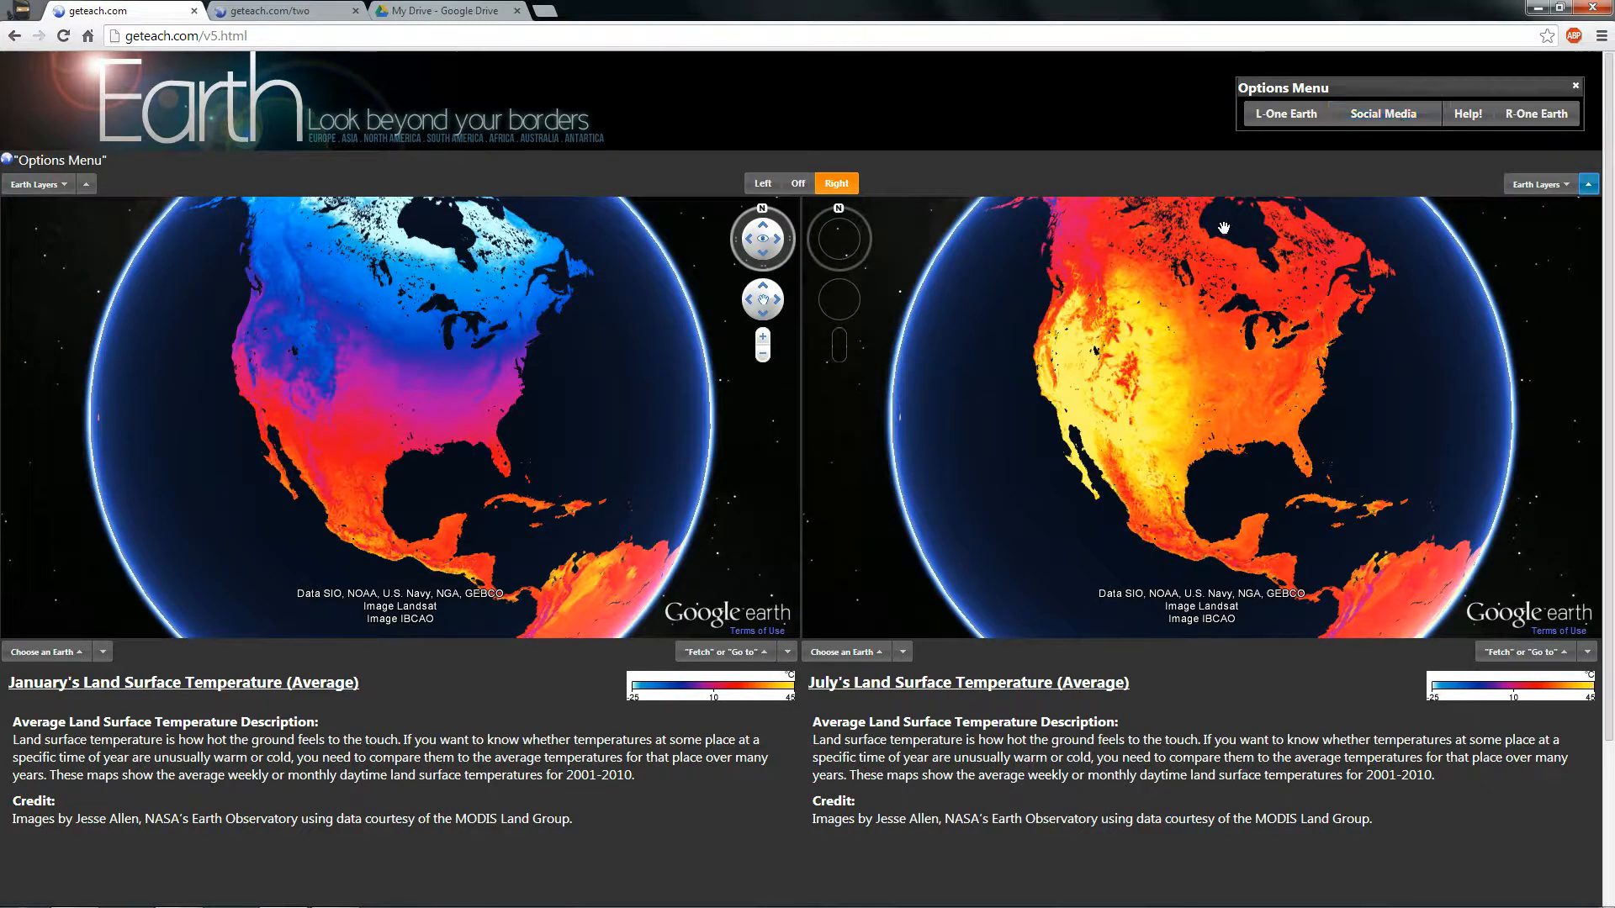
{"action": "mouse_move", "coordinate": [192, 262]}
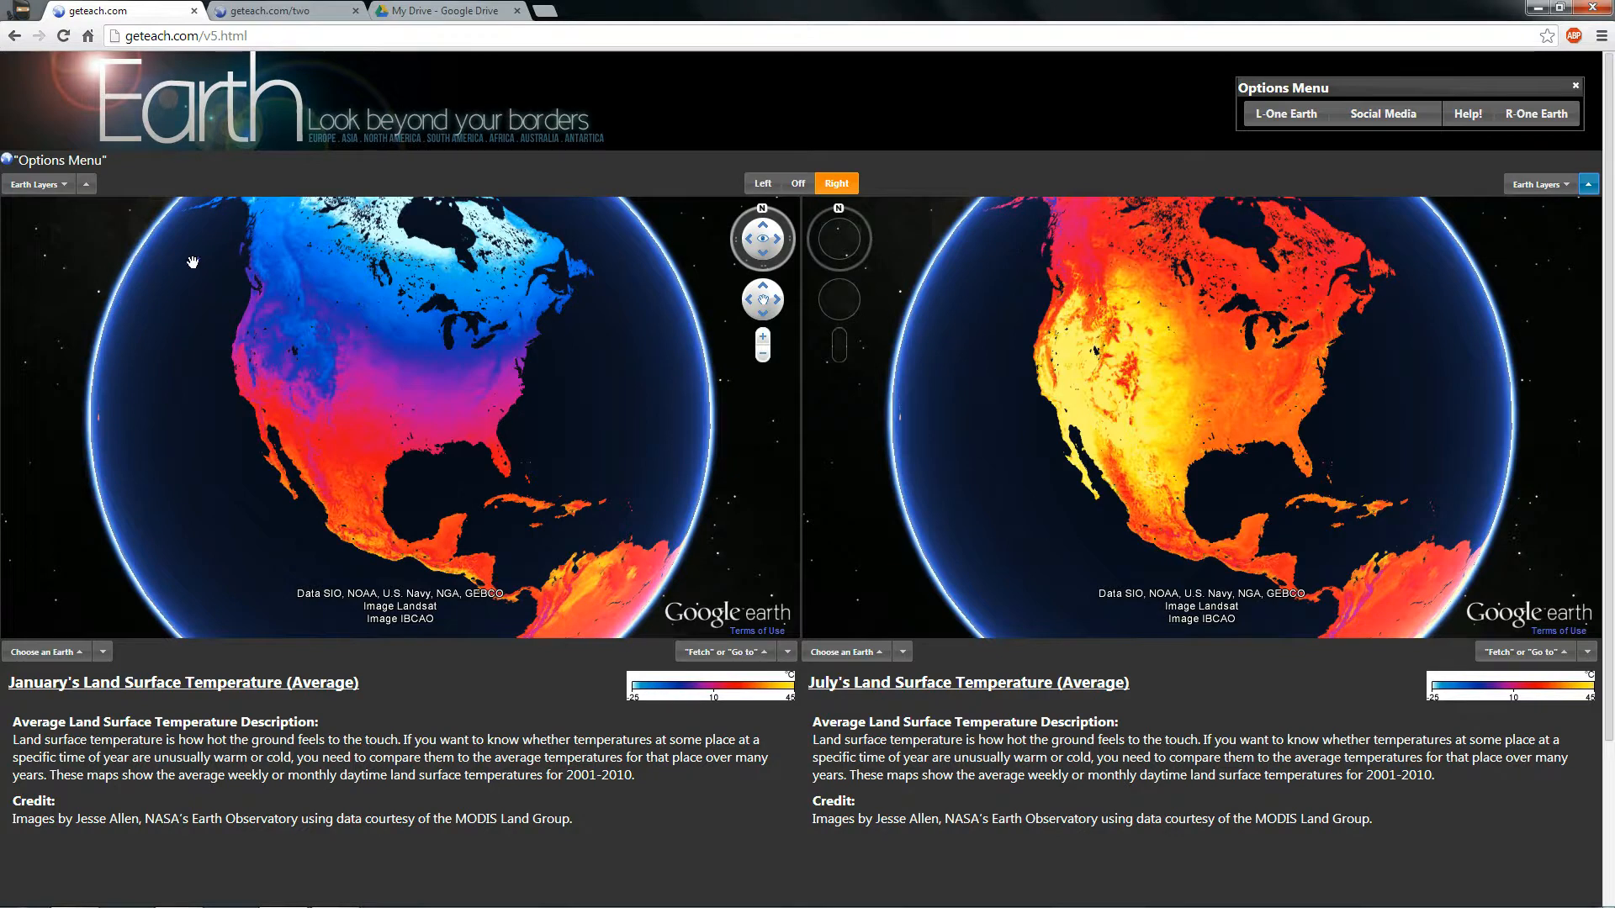